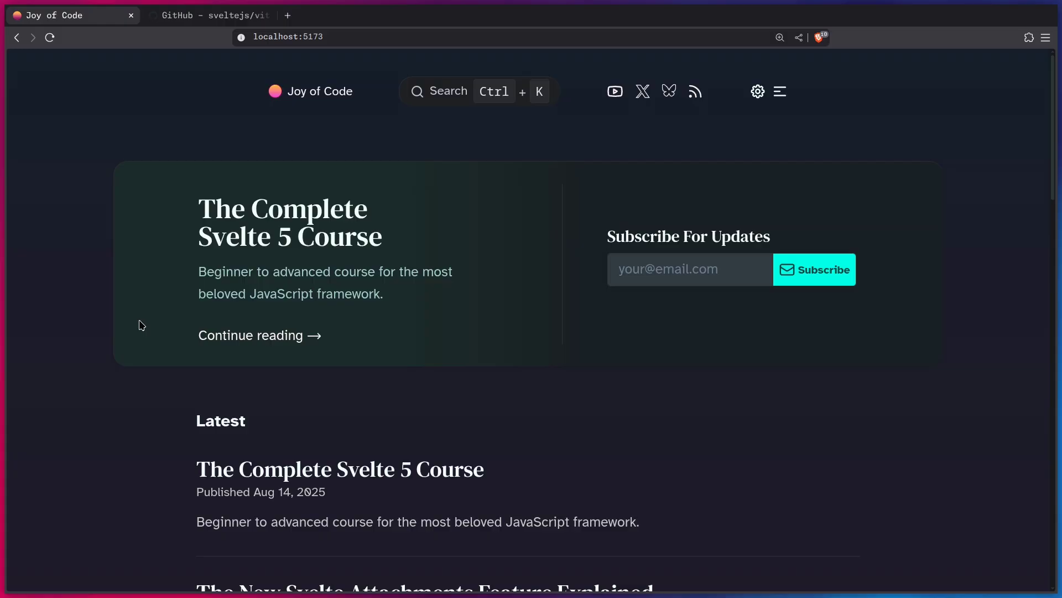
{"action": "mouse_move", "coordinate": [215, 267]}
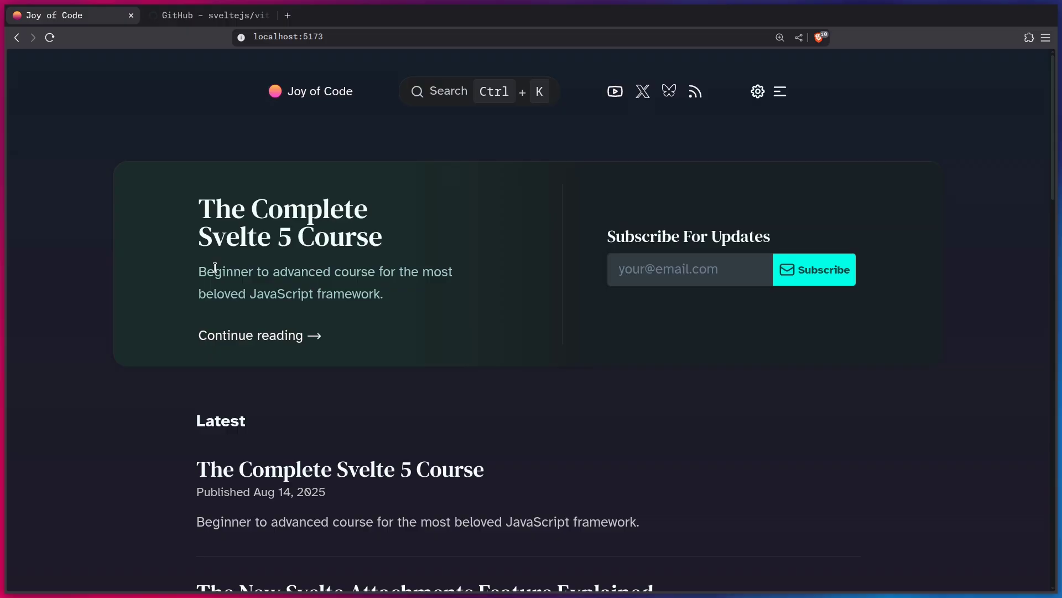
{"action": "mouse_move", "coordinate": [342, 288]}
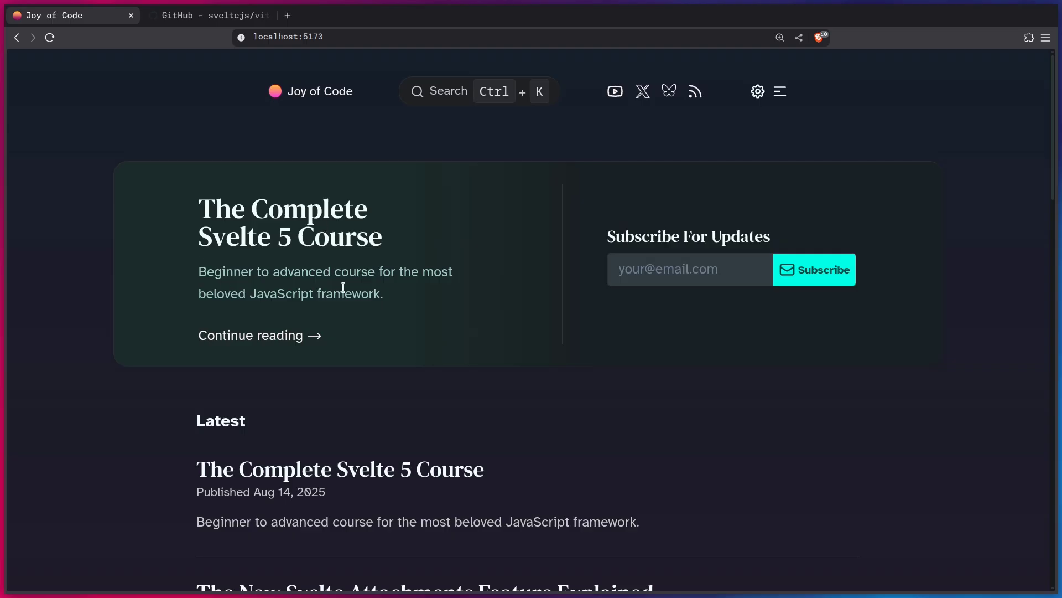
{"action": "mouse_move", "coordinate": [156, 256]}
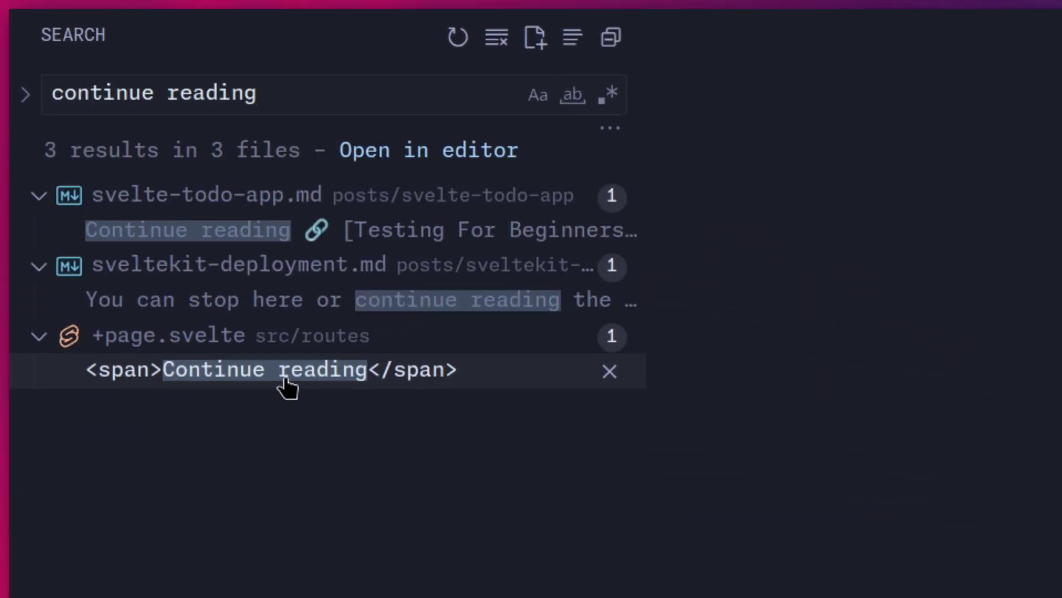
{"action": "mouse_move", "coordinate": [328, 495]}
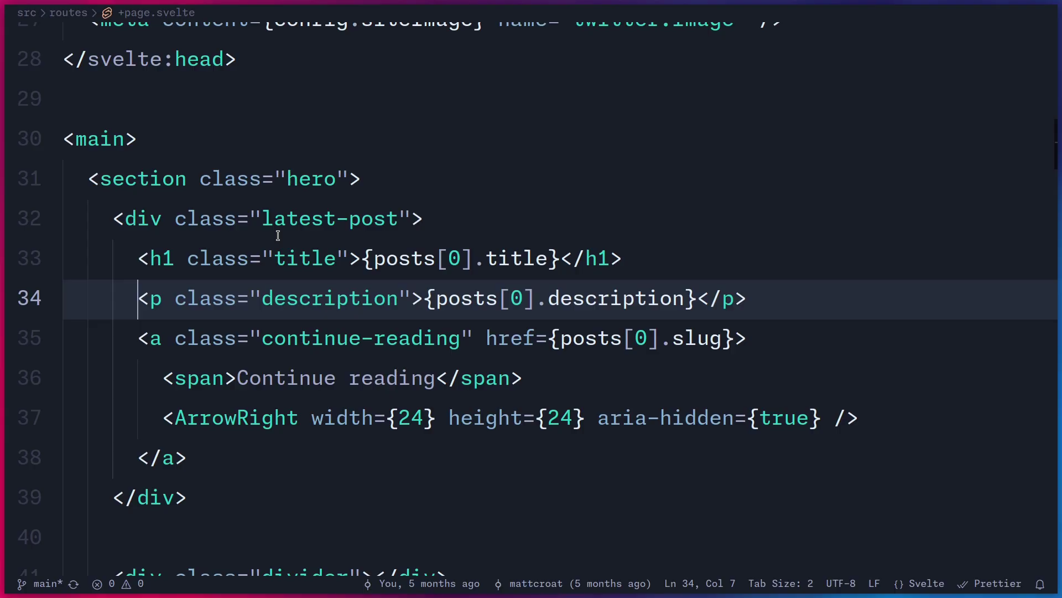
- Scroll the vite-plugin-svelte README past installation and usage to its Documentation links
{"action": "left_click", "coordinate": [209, 15]}
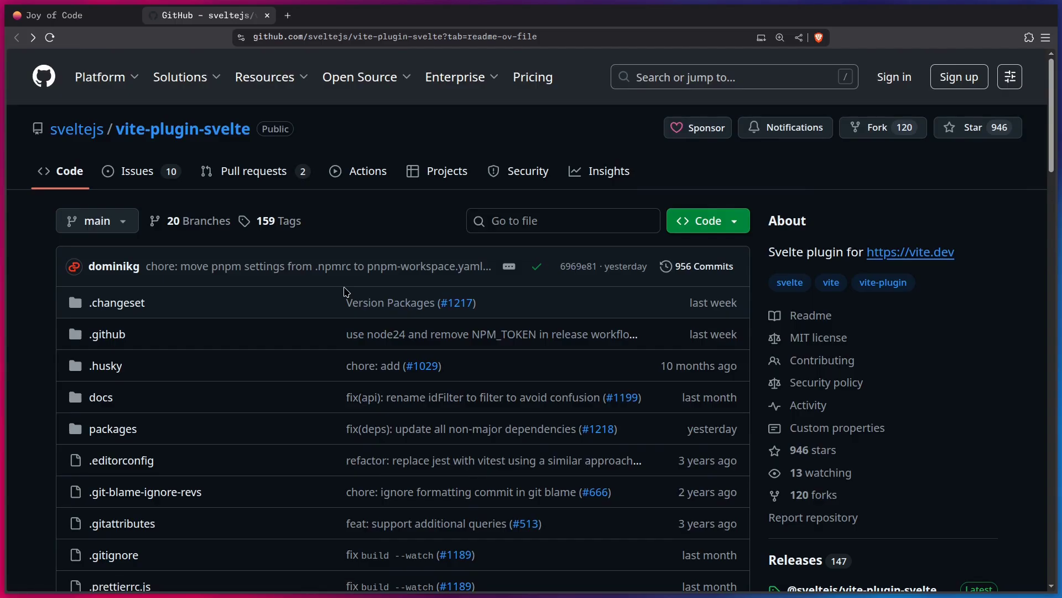
{"action": "scroll", "scroll_direction": "down", "scroll_amount": 3}
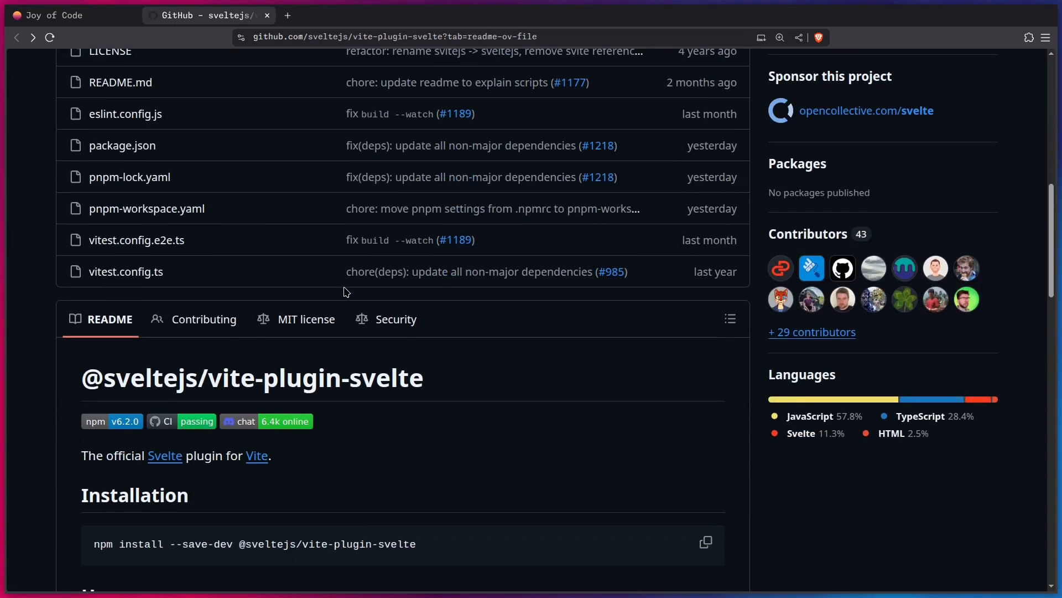
{"action": "scroll", "scroll_direction": "down", "scroll_amount": 3}
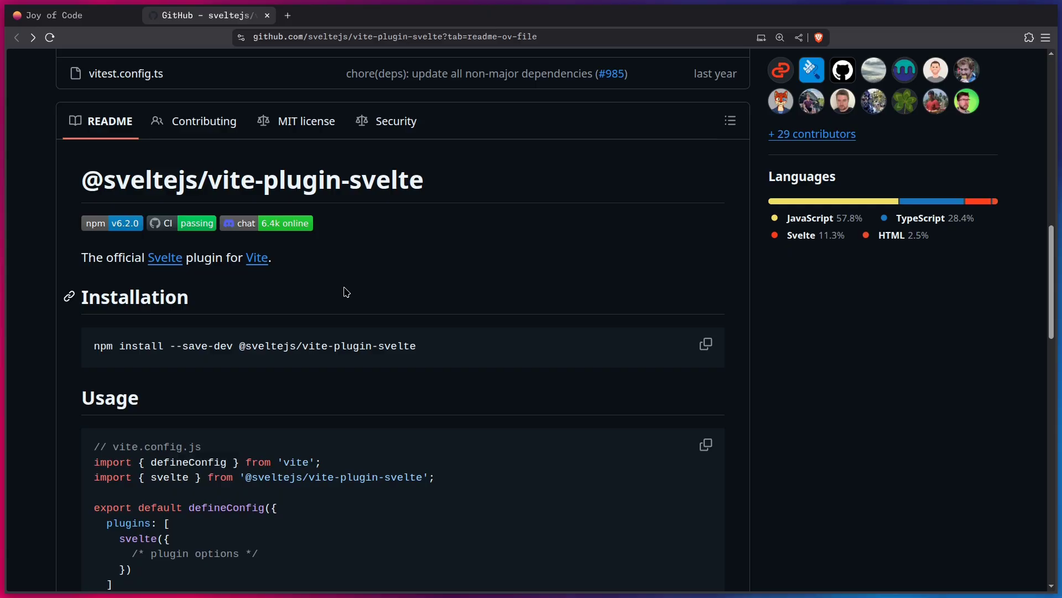
{"action": "scroll", "scroll_direction": "down", "scroll_amount": 3}
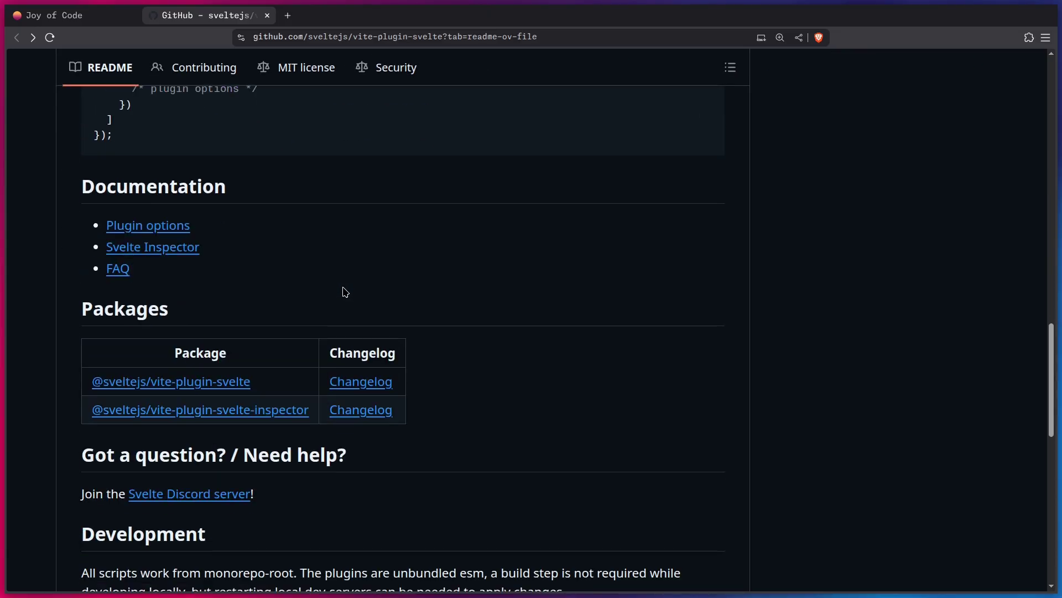
{"action": "mouse_move", "coordinate": [153, 246]}
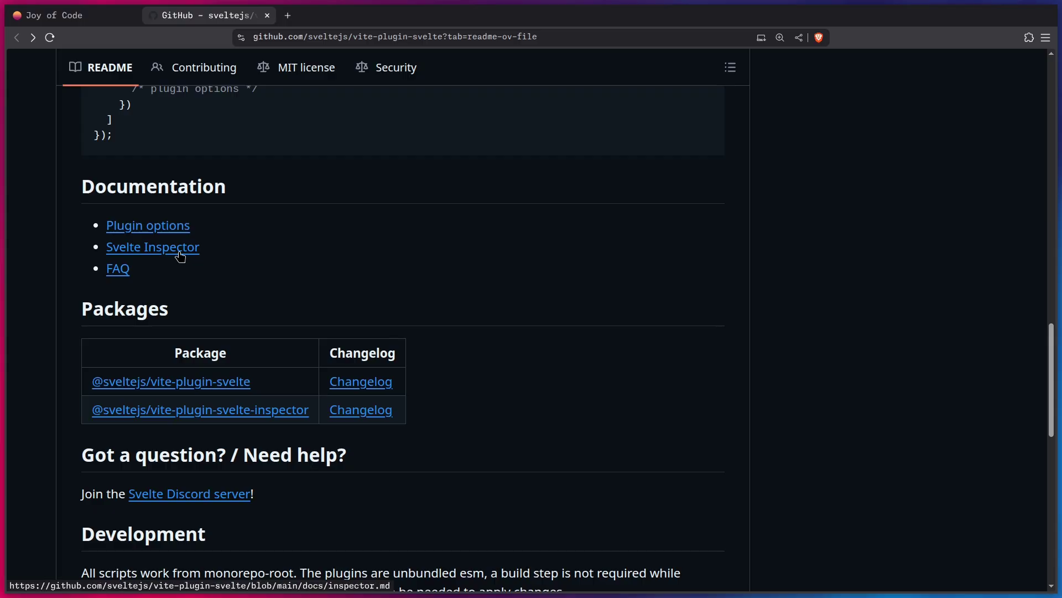
- Open the Svelte Inspector docs, scroll to Setup and select the vitePlugin config snippet
{"action": "left_click", "coordinate": [152, 246]}
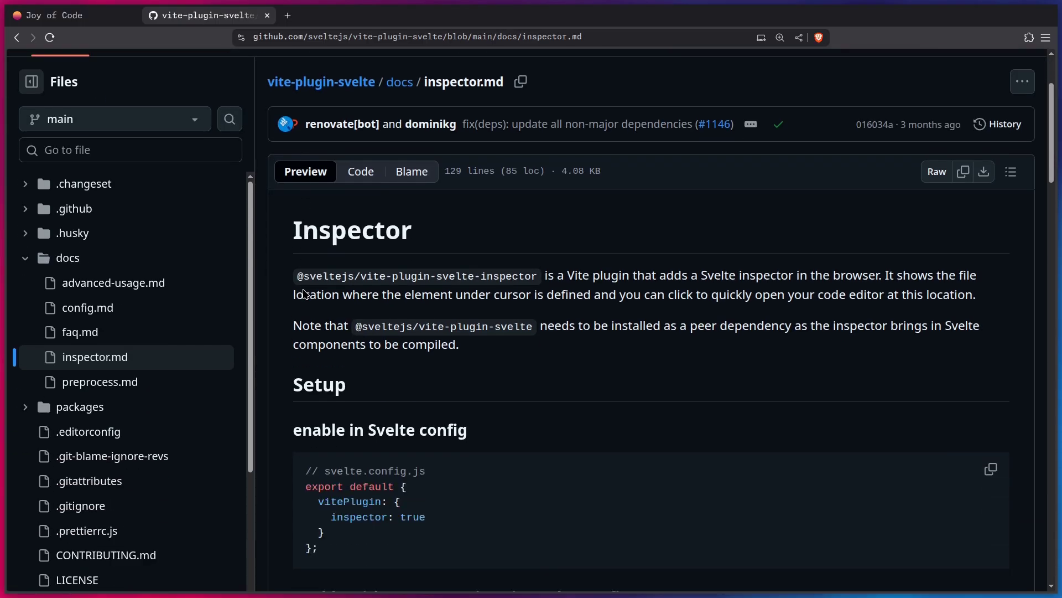
{"action": "scroll", "scroll_direction": "down", "scroll_amount": 3}
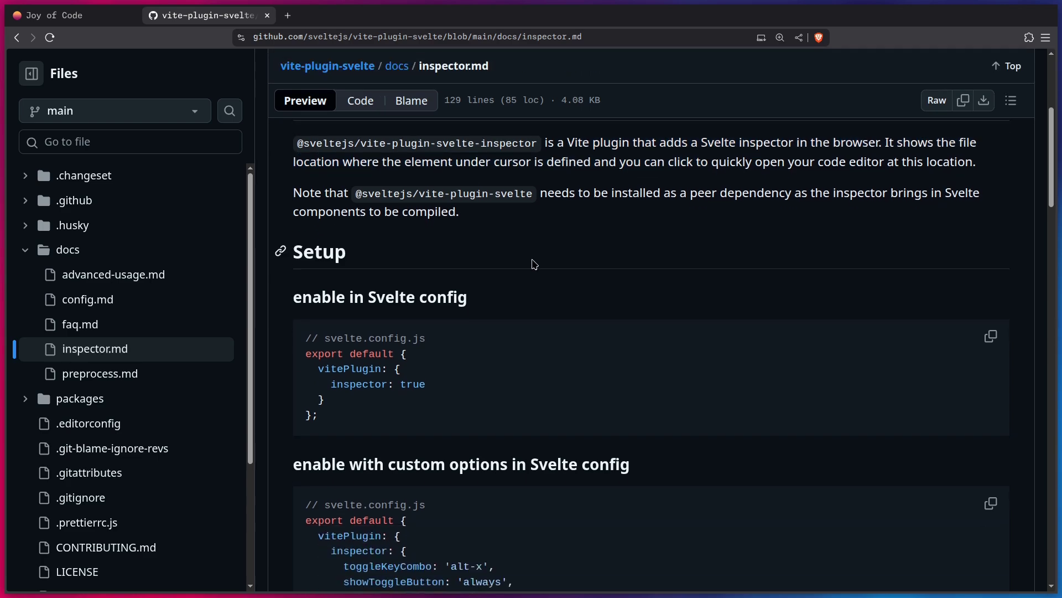
{"action": "mouse_move", "coordinate": [312, 368]}
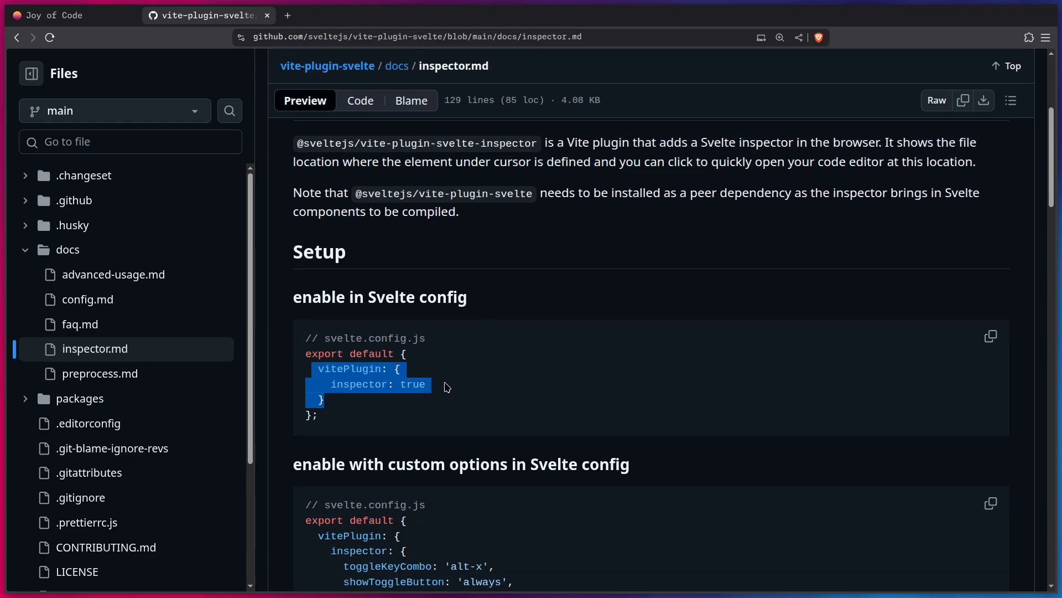
{"action": "left_click", "coordinate": [439, 381]}
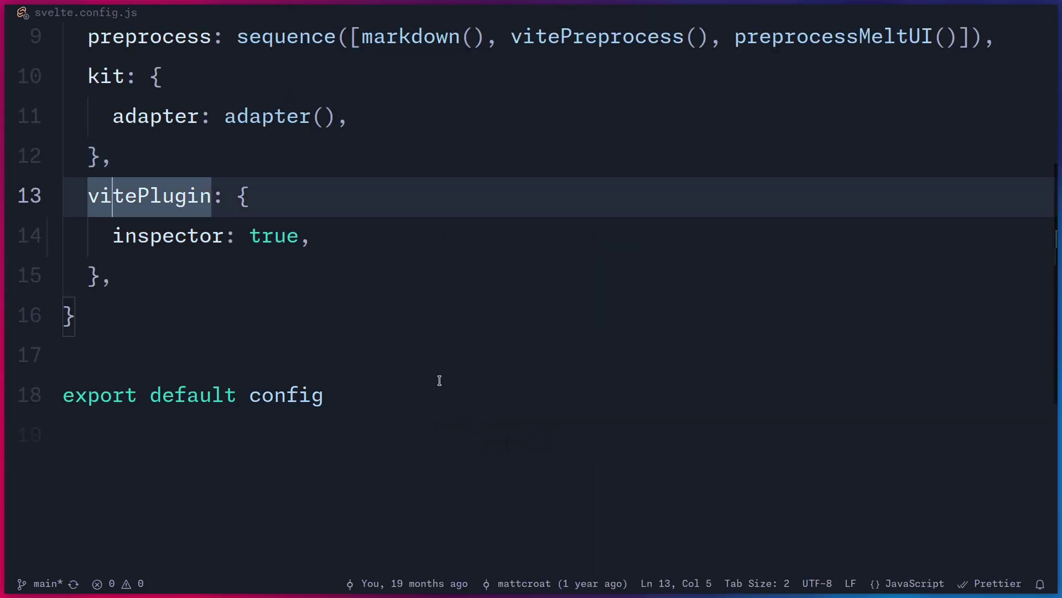
- Enable the inspector with vitePlugin: { inspector: true } in svelte.config.js
{"action": "double_click", "coordinate": [274, 236]}
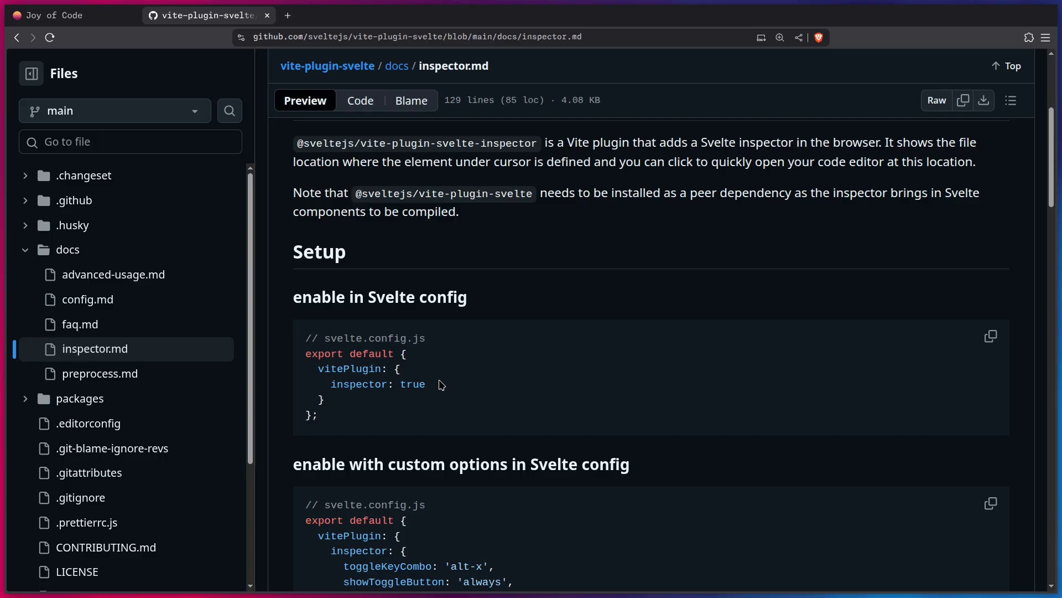
{"action": "left_click", "coordinate": [67, 15]}
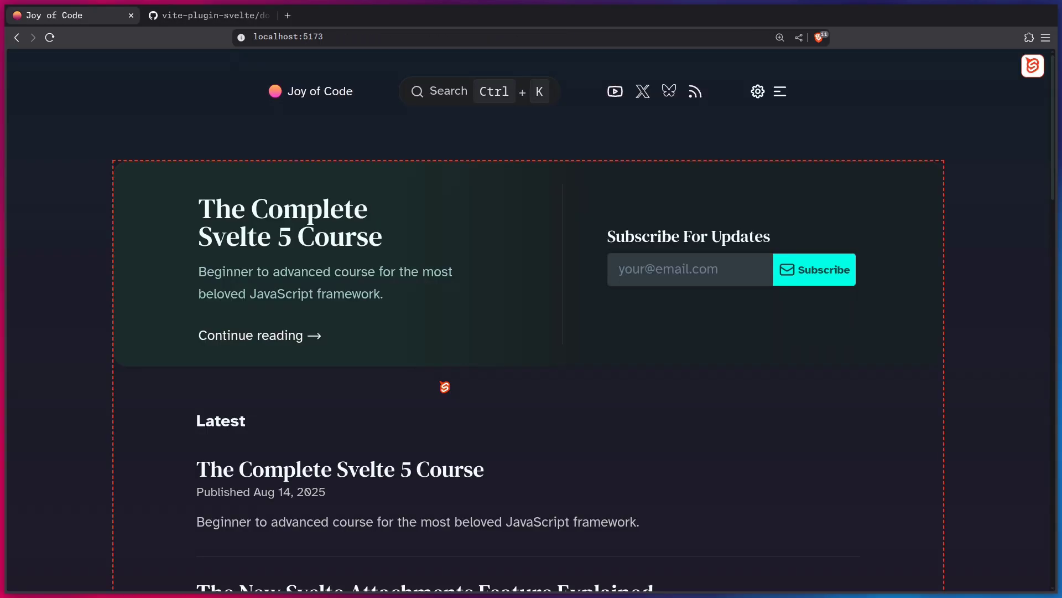
{"action": "mouse_move", "coordinate": [217, 237]}
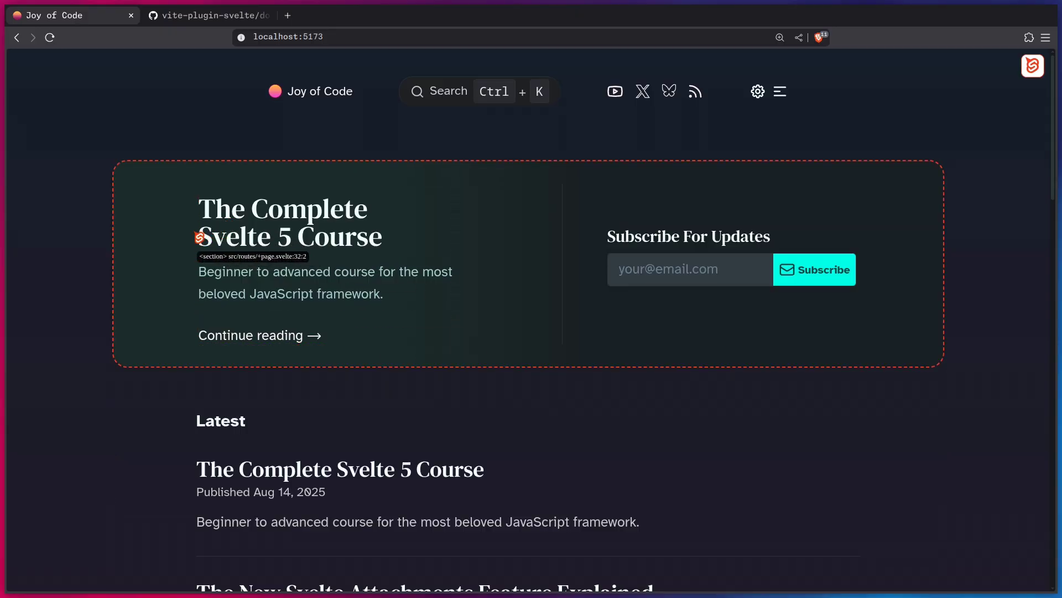
{"action": "mouse_move", "coordinate": [157, 245]}
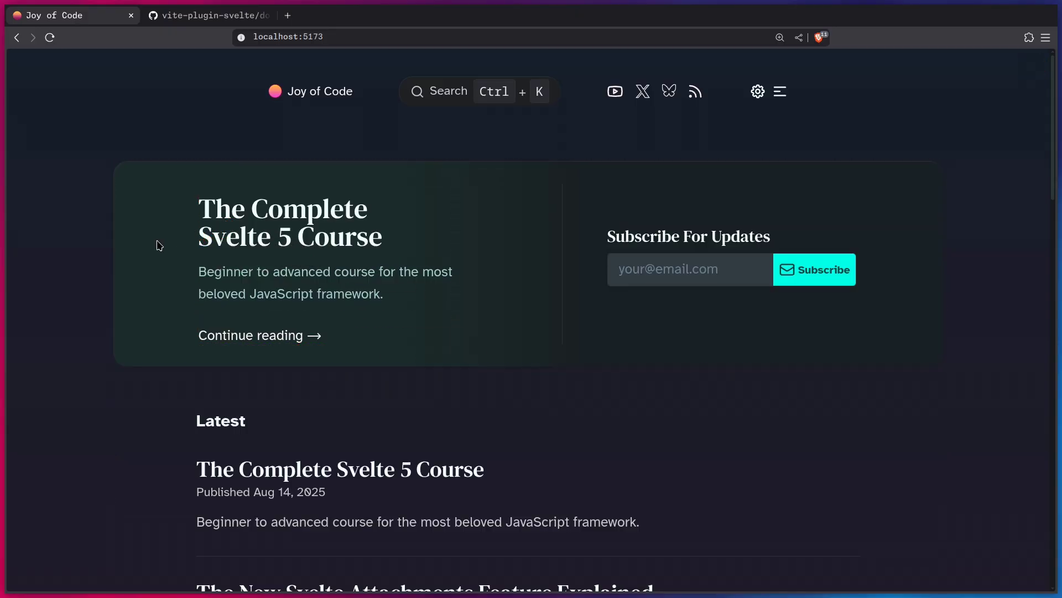
- Check the inspector's file label on the local Joy of Code page
{"action": "left_click", "coordinate": [209, 14]}
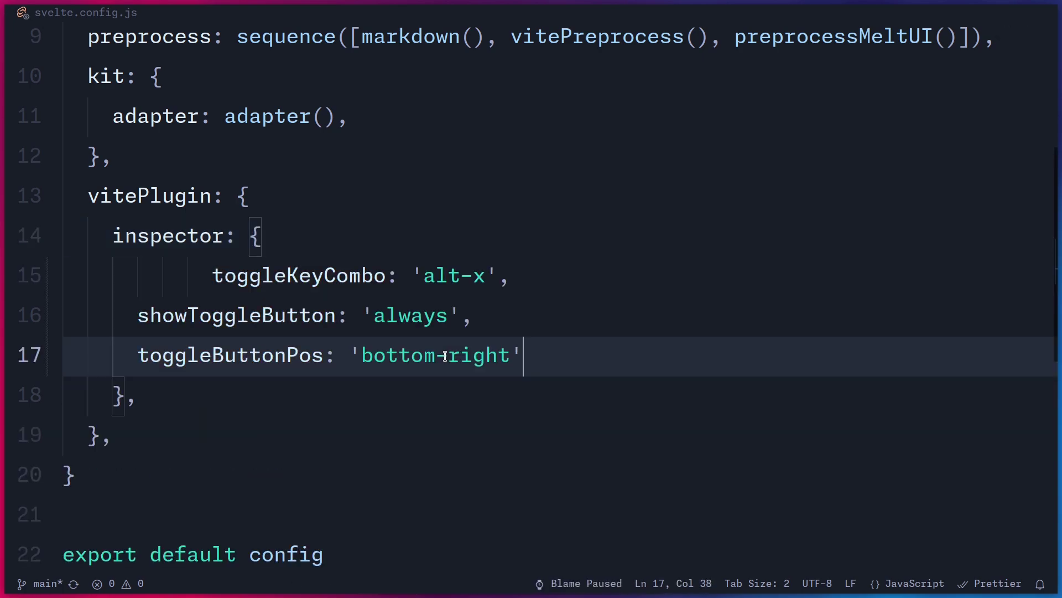
- Set inspector toggleKeyCombo 'alt-x', showToggleButton 'always' and toggleButtonPos 'bottom-right'
{"action": "double_click", "coordinate": [298, 275]}
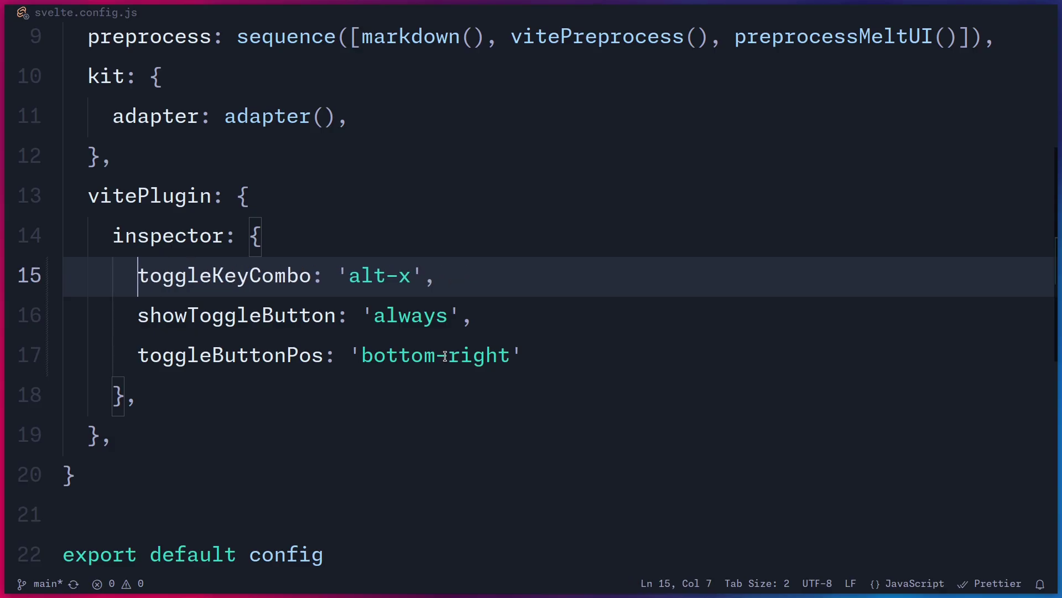
{"action": "left_click", "coordinate": [324, 275]}
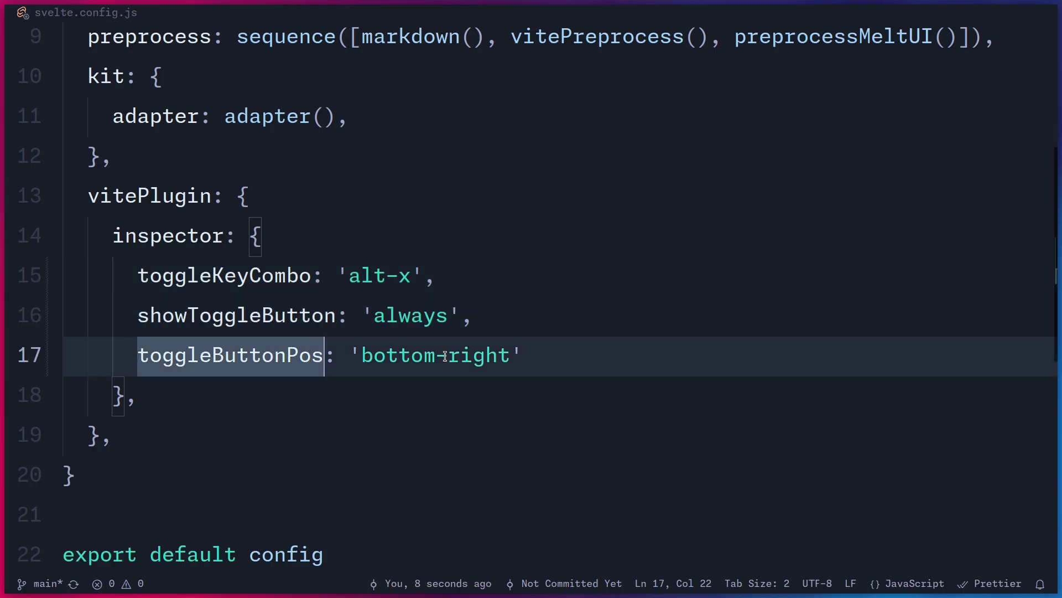
{"action": "left_click", "coordinate": [208, 15]}
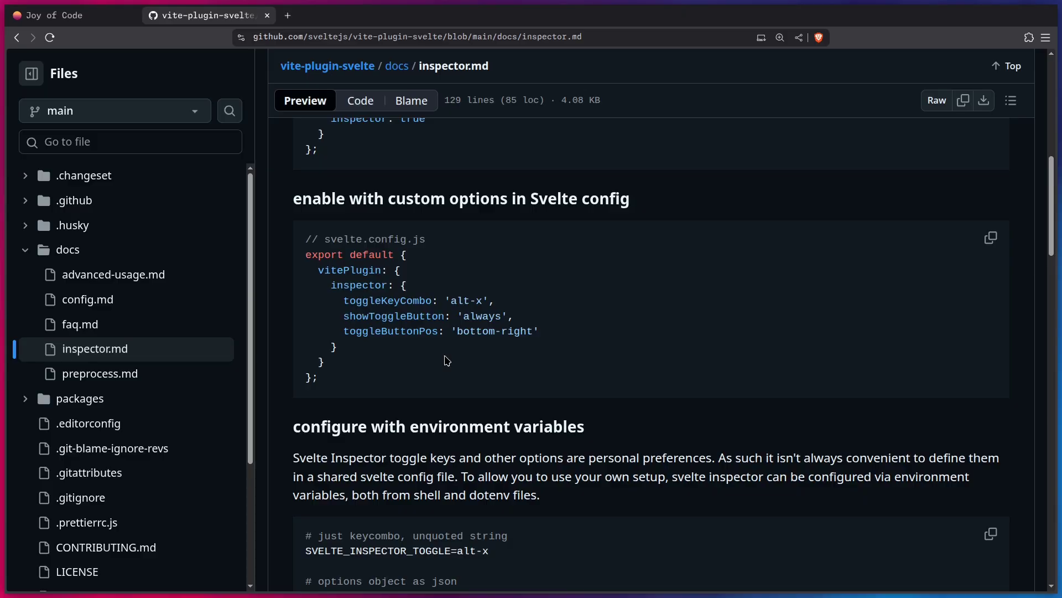
{"action": "left_click", "coordinate": [68, 15]}
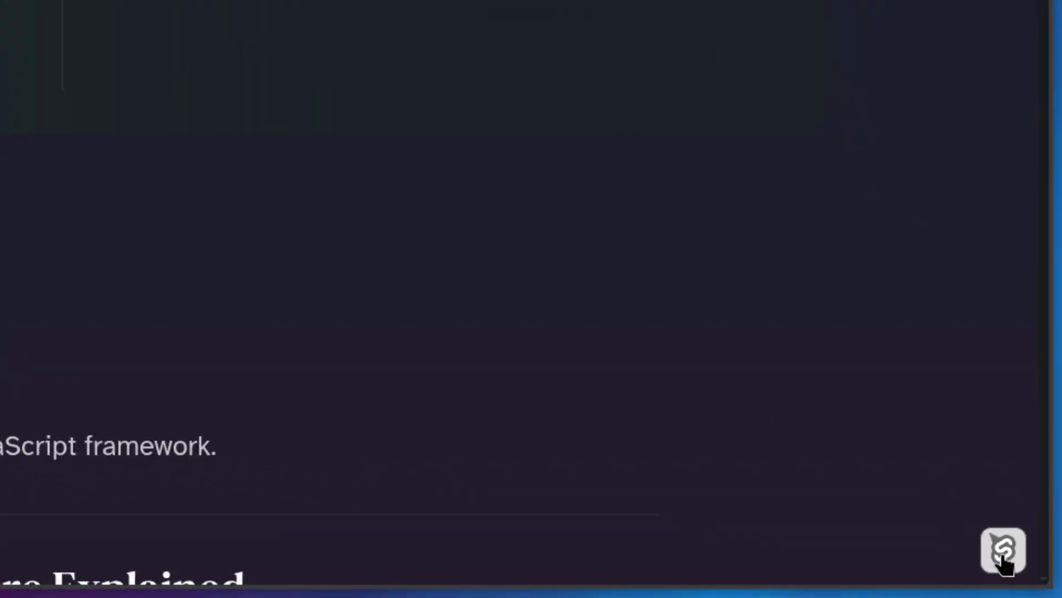
- Use the bottom-right inspector toggle to label the hero heading's source
{"action": "scroll", "scroll_direction": "up", "scroll_amount": 3}
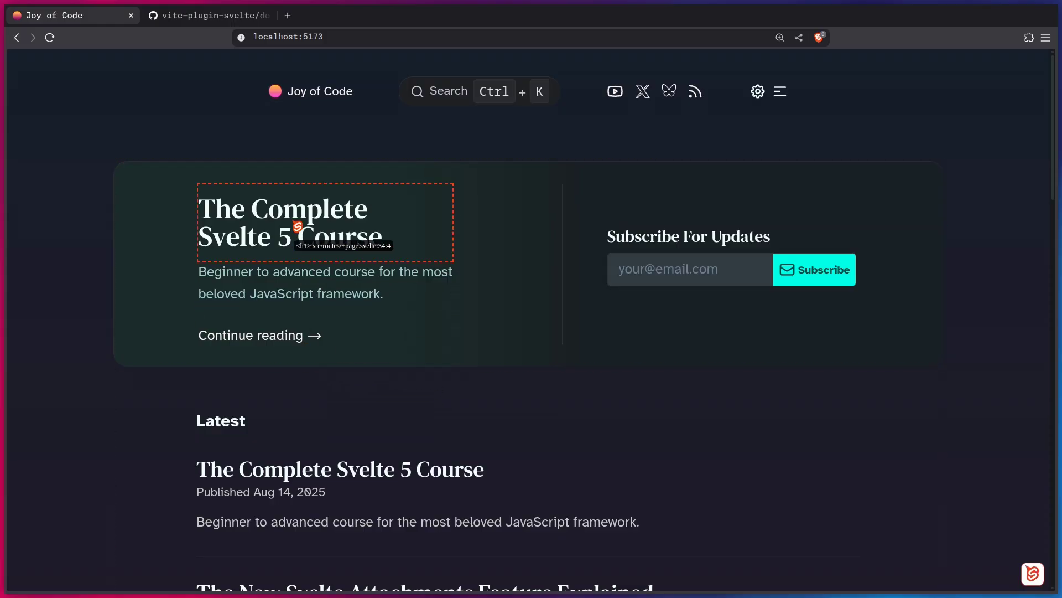
{"action": "left_click", "coordinate": [208, 15]}
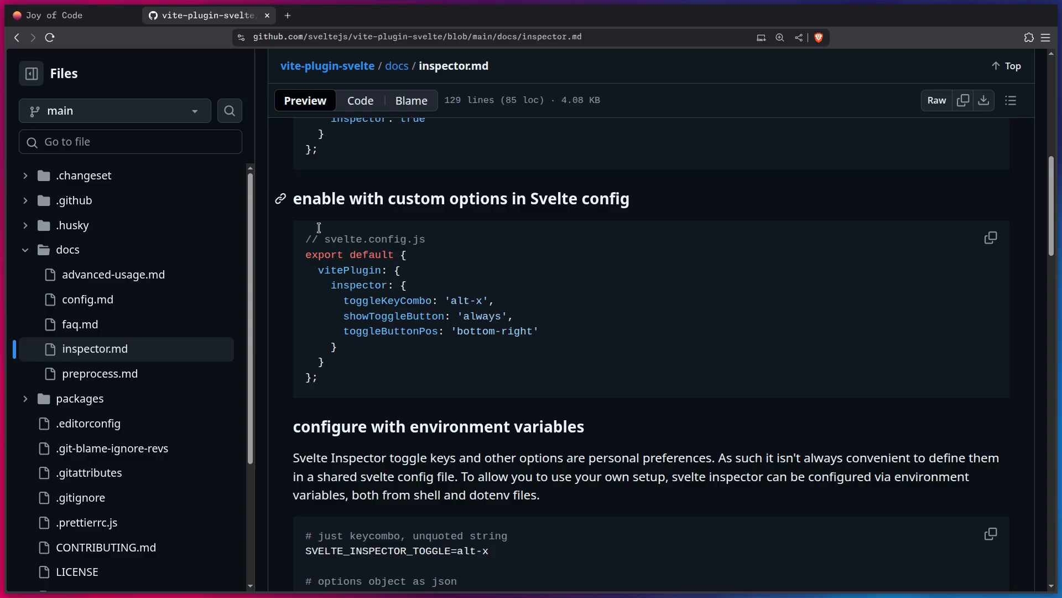
- Scroll the inspector docs through the toggleKeyCombo and navKeys option descriptions
{"action": "scroll", "scroll_direction": "down", "scroll_amount": 3}
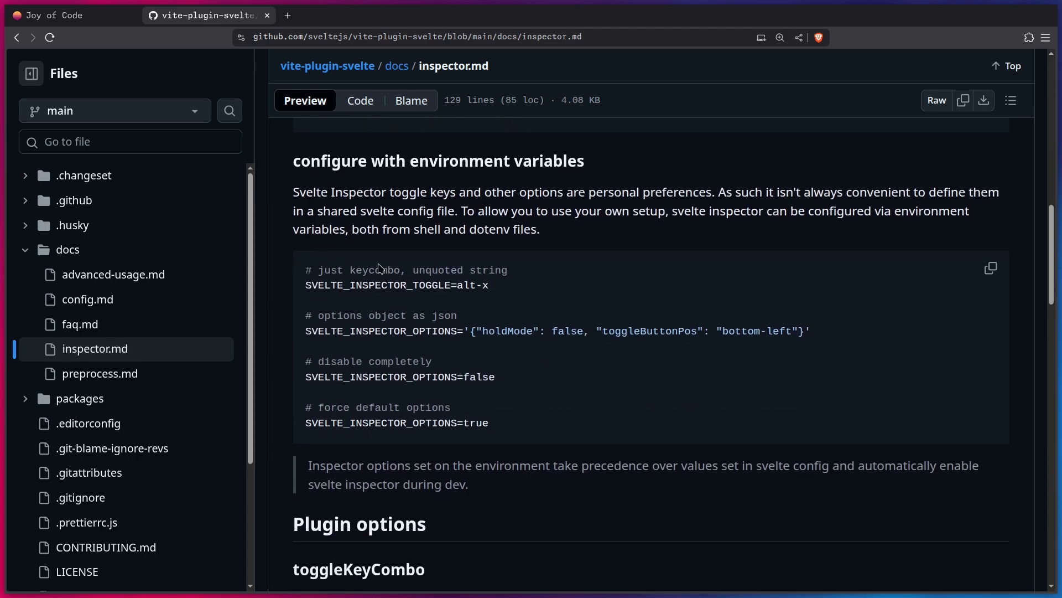
{"action": "mouse_move", "coordinate": [425, 214]}
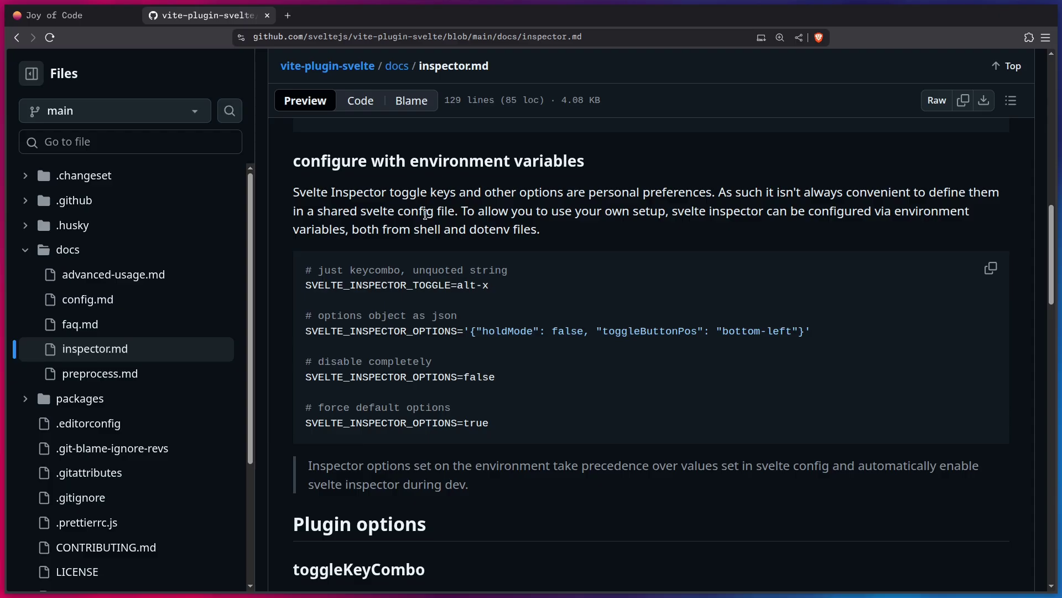
{"action": "scroll", "scroll_direction": "down", "scroll_amount": 3}
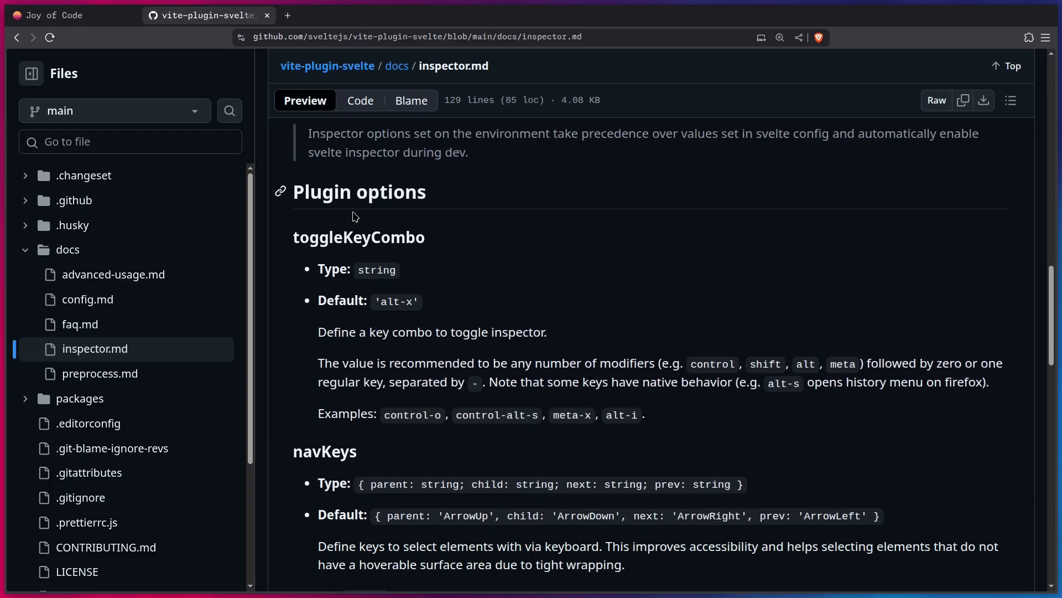
{"action": "scroll", "scroll_direction": "down", "scroll_amount": 3}
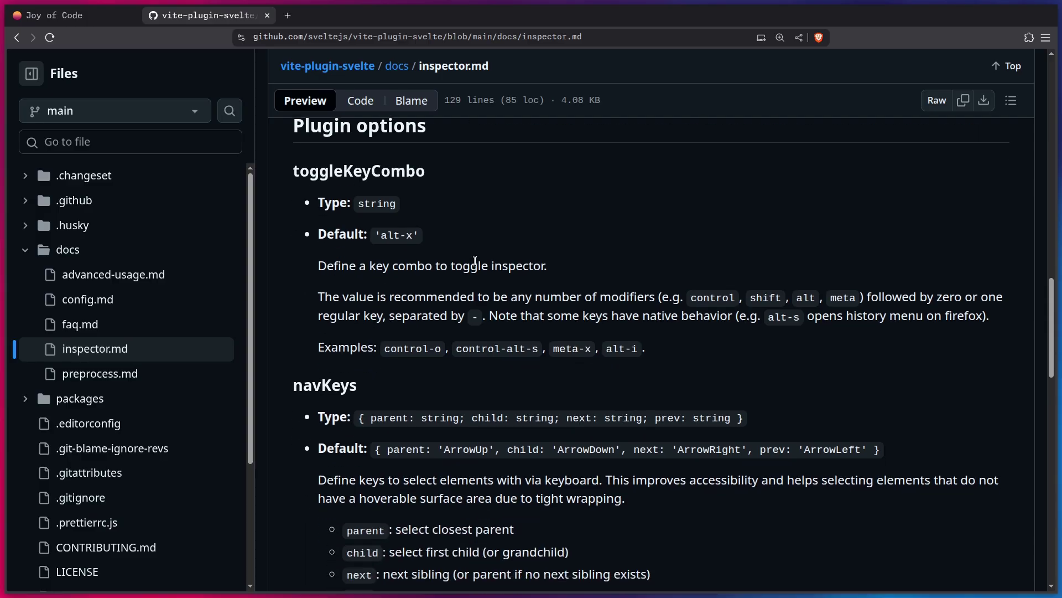
{"action": "scroll", "scroll_direction": "down", "scroll_amount": 3}
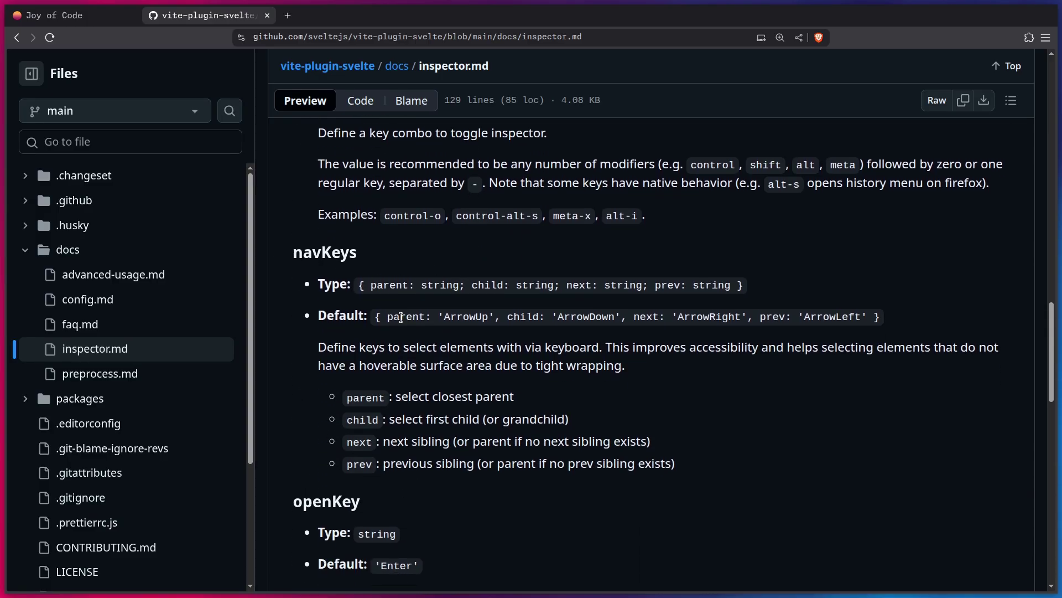
{"action": "mouse_move", "coordinate": [515, 331]}
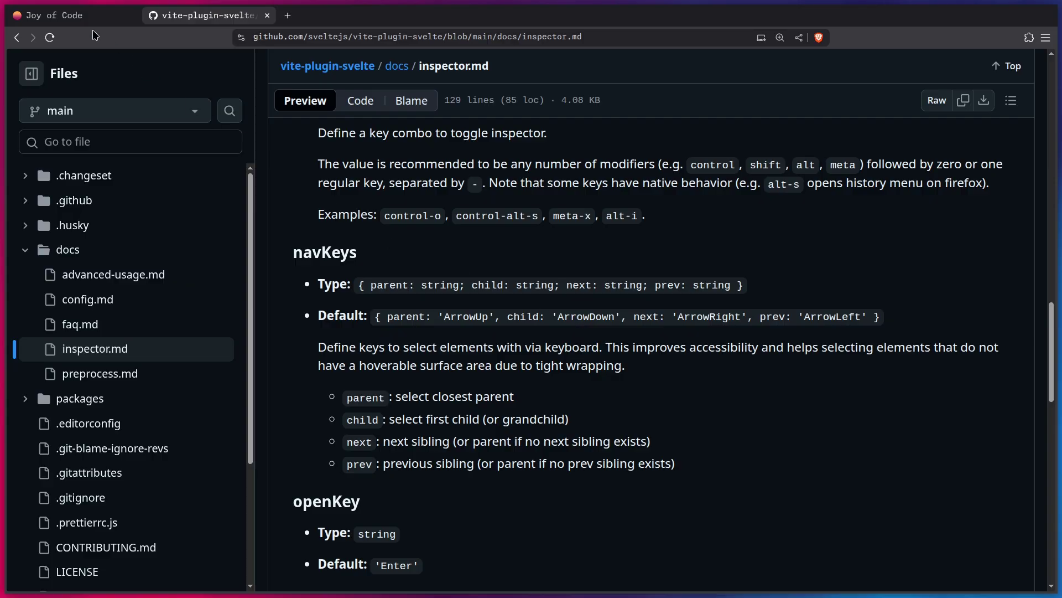
- Return to the local Joy of Code homepage to test the inspector key combo
{"action": "left_click", "coordinate": [67, 15]}
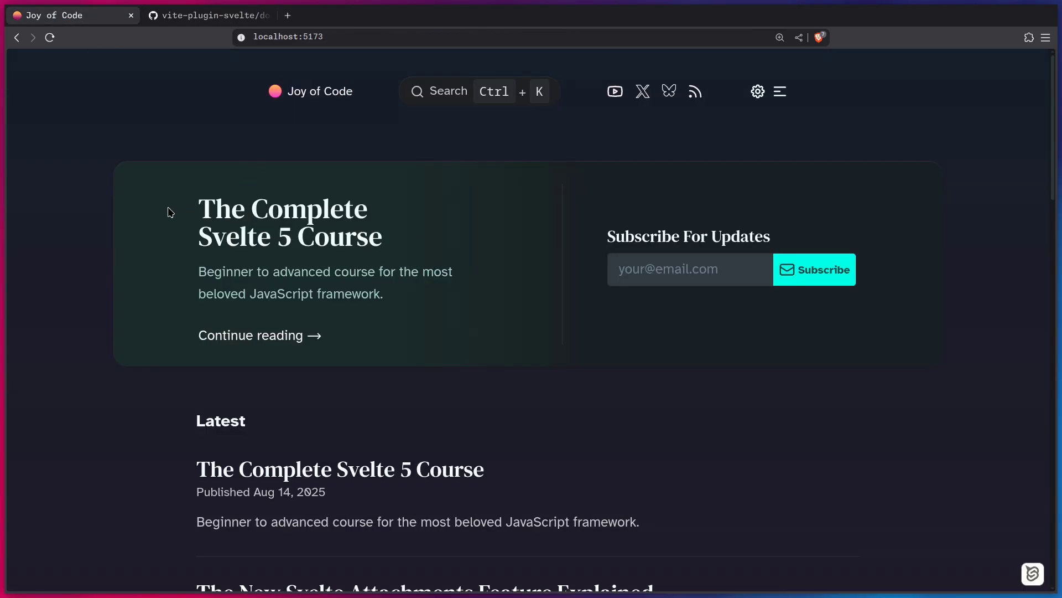
{"action": "mouse_move", "coordinate": [172, 212]}
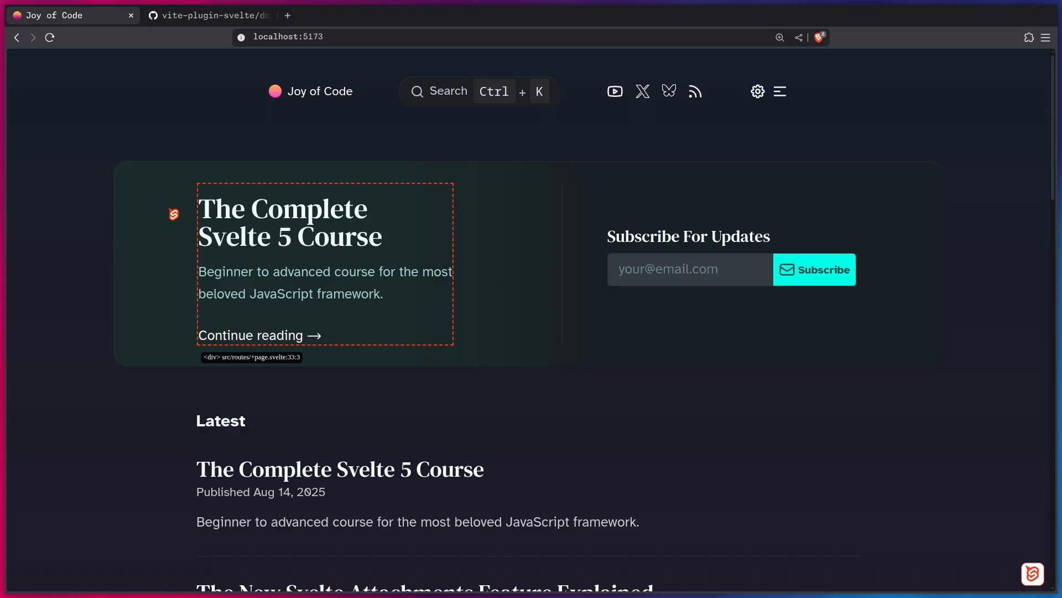
{"action": "mouse_move", "coordinate": [292, 230]}
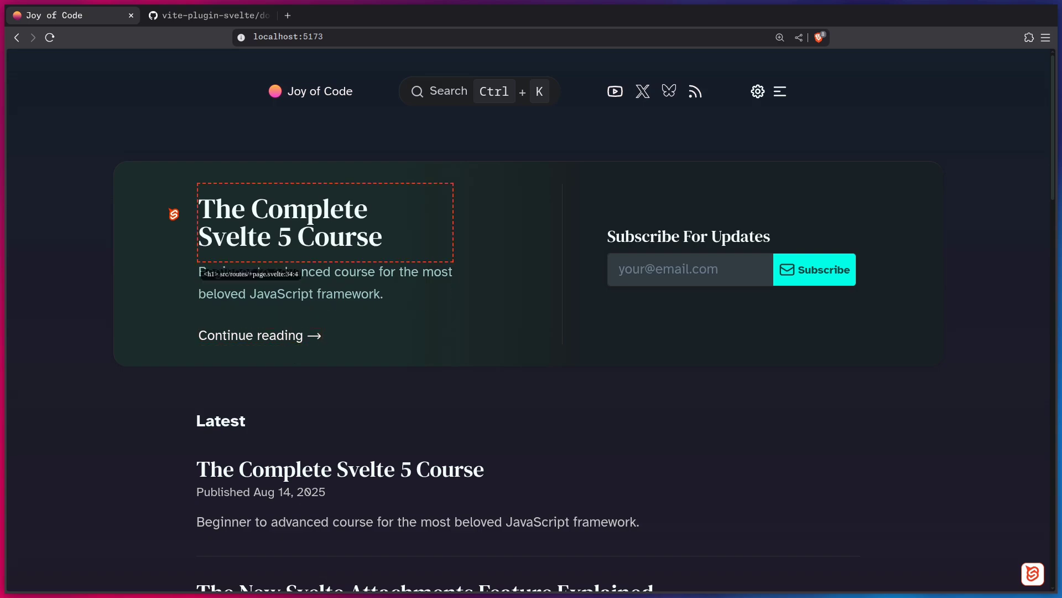
- Scroll the inspector docs to customStyles and select the svelte-inspector-enabled class name
{"action": "left_click", "coordinate": [209, 15]}
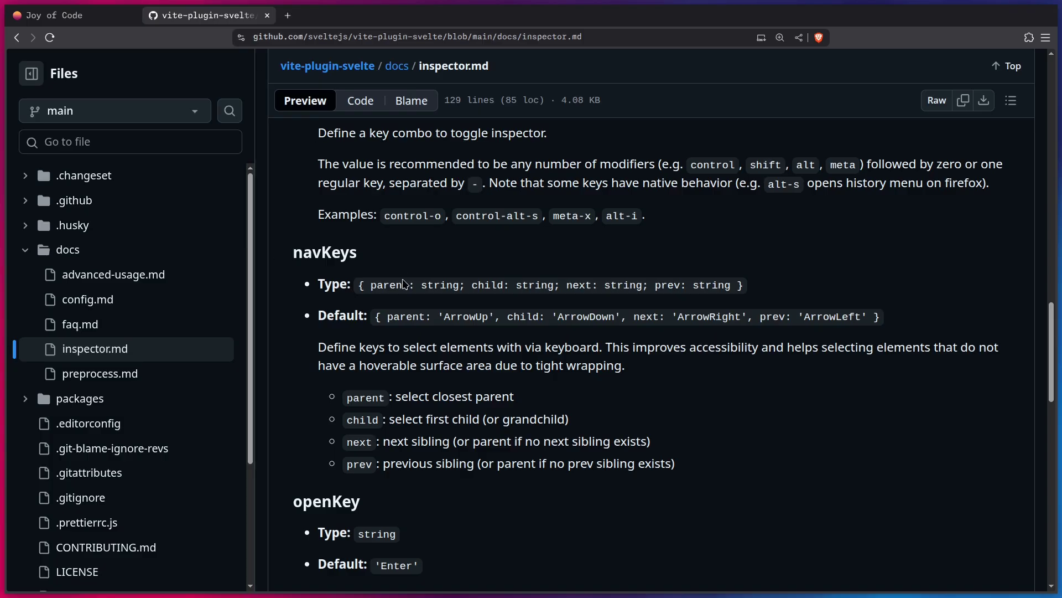
{"action": "scroll", "scroll_direction": "down", "scroll_amount": 3}
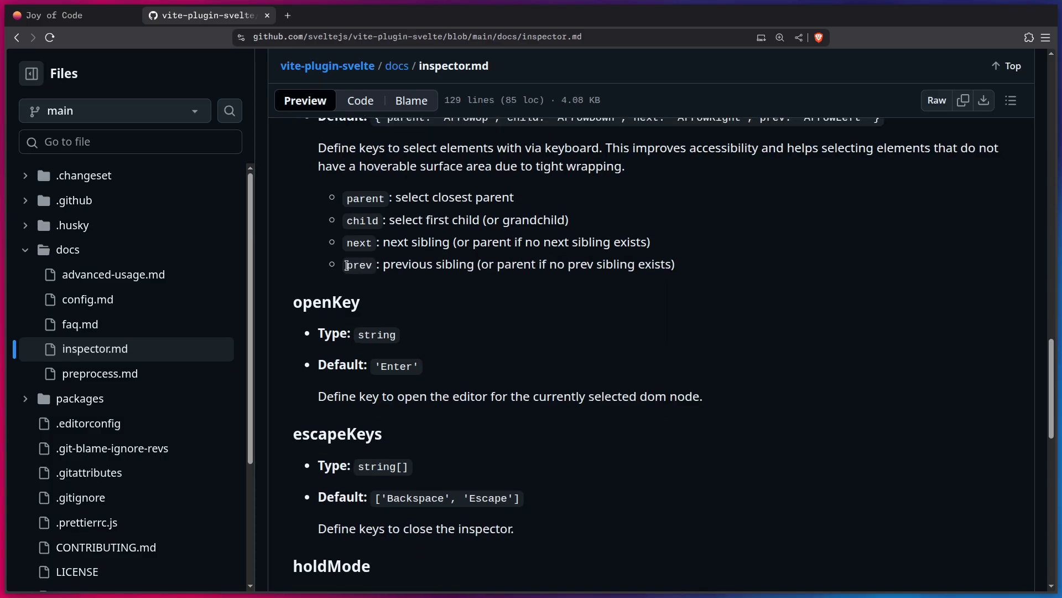
{"action": "scroll", "scroll_direction": "down", "scroll_amount": 3}
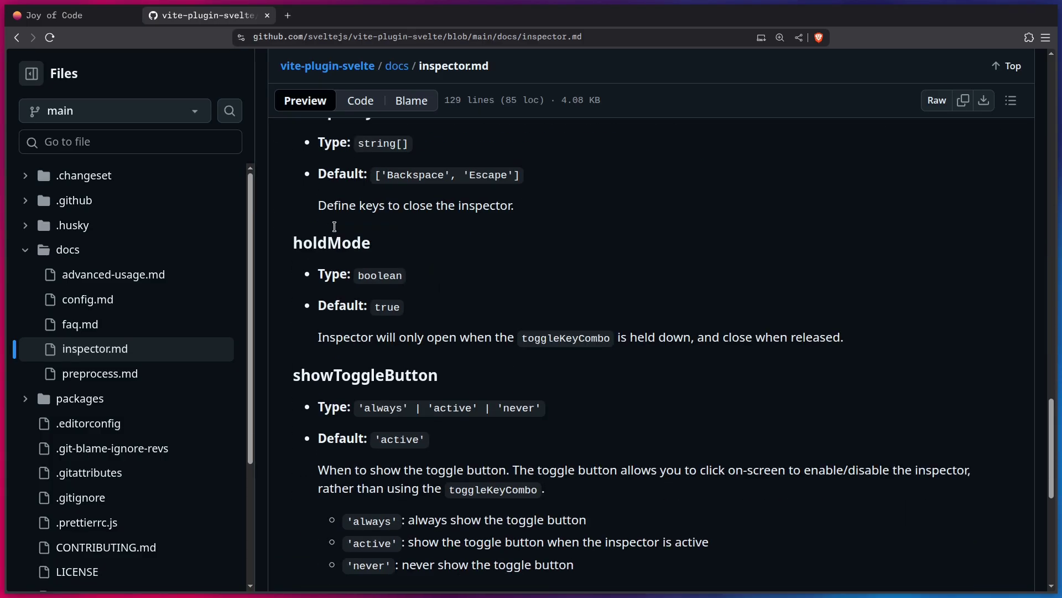
{"action": "scroll", "scroll_direction": "down", "scroll_amount": 3}
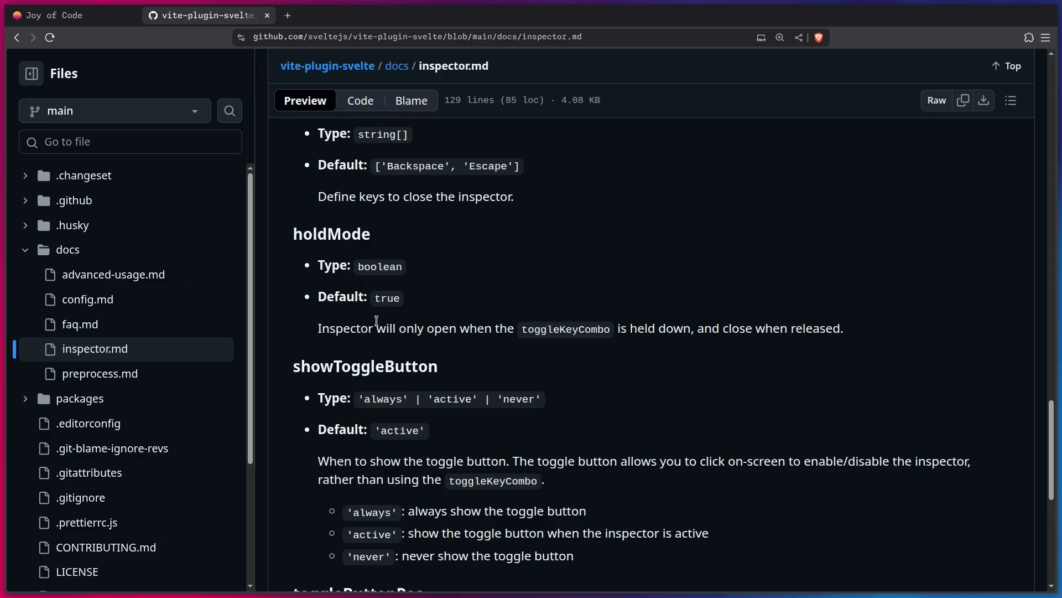
{"action": "scroll", "scroll_direction": "down", "scroll_amount": 3}
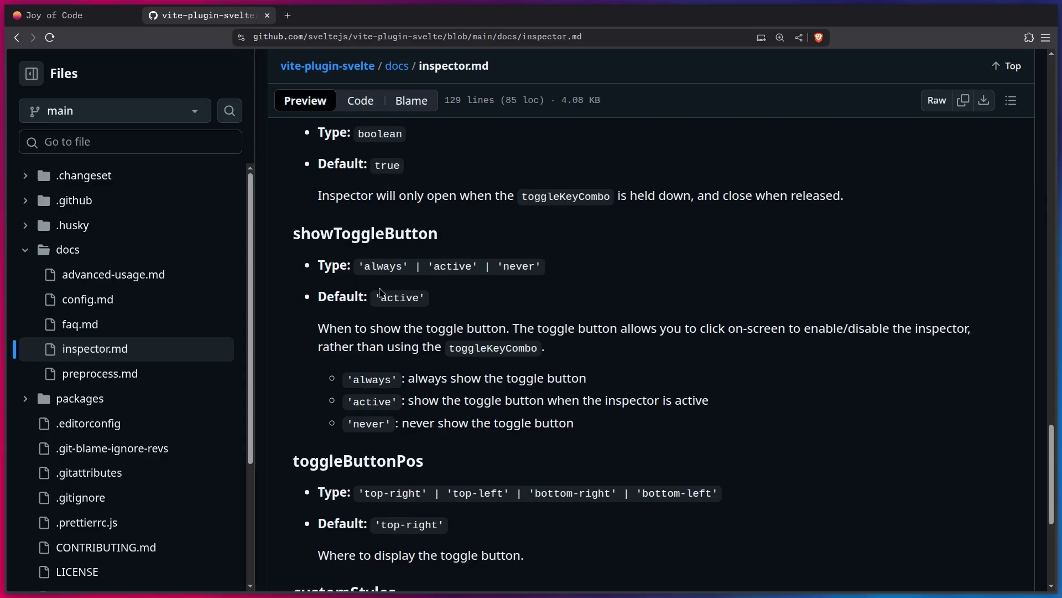
{"action": "mouse_move", "coordinate": [408, 320]}
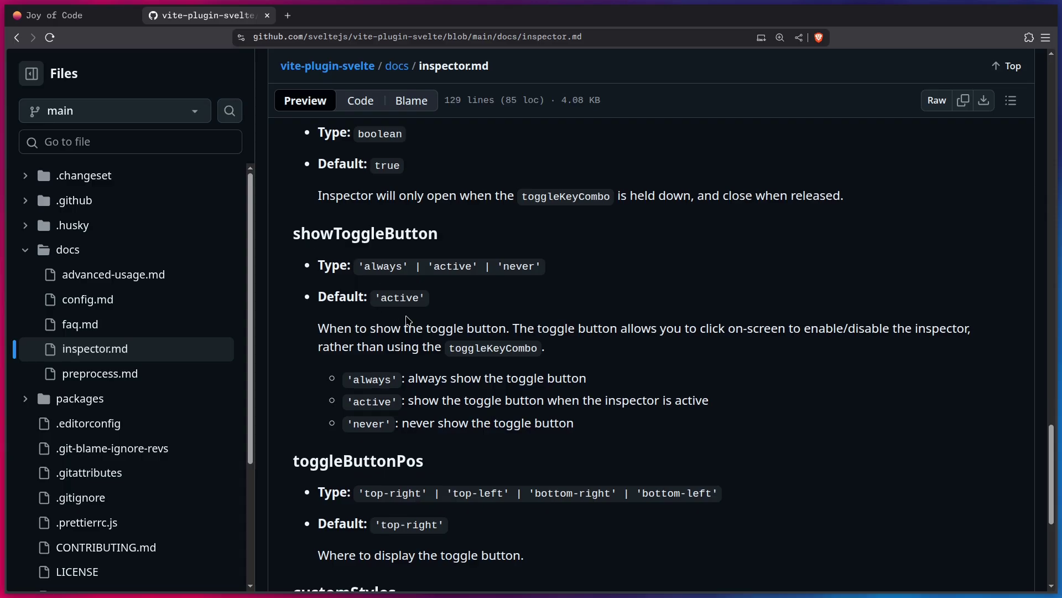
{"action": "scroll", "scroll_direction": "down", "scroll_amount": 3}
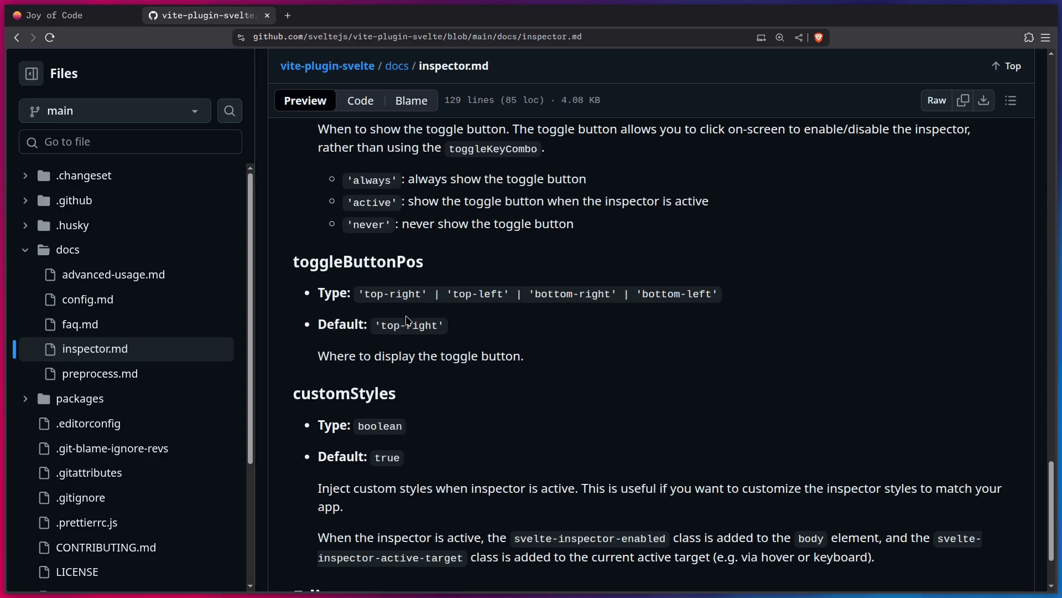
{"action": "mouse_move", "coordinate": [456, 326]}
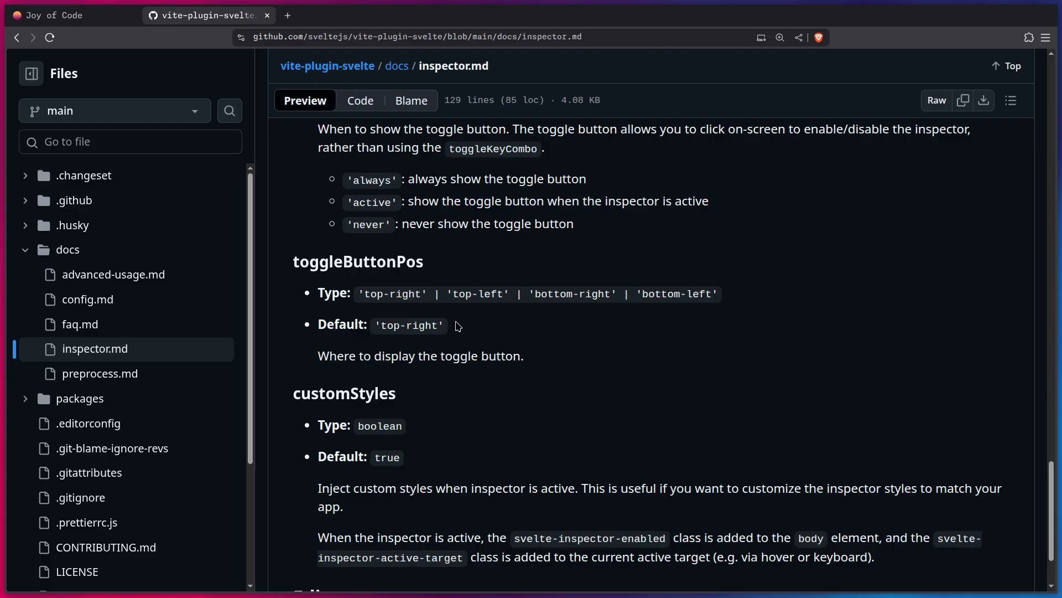
{"action": "mouse_move", "coordinate": [487, 330]}
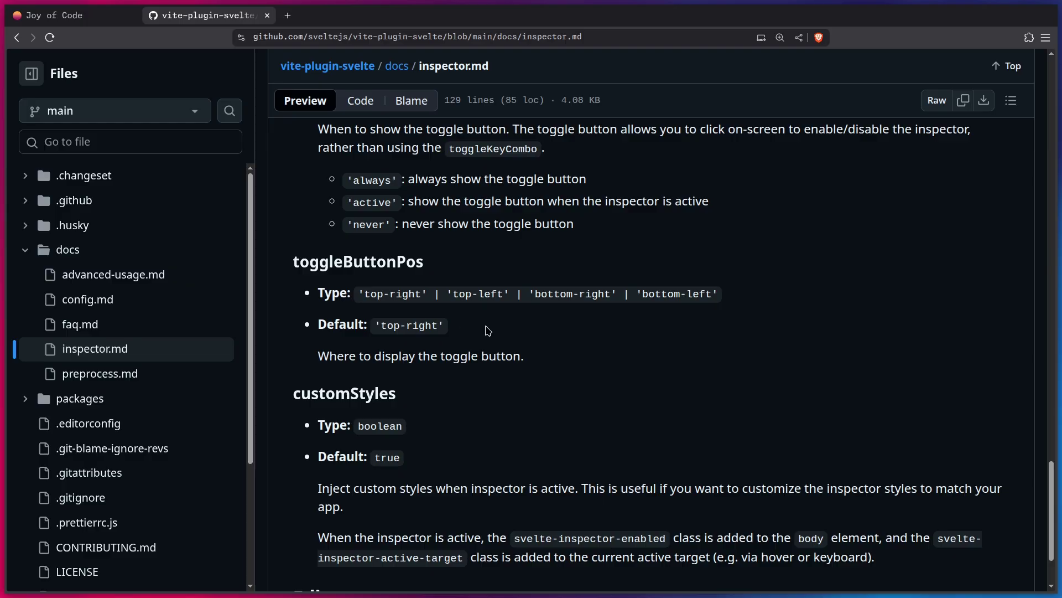
{"action": "scroll", "scroll_direction": "down", "scroll_amount": 3}
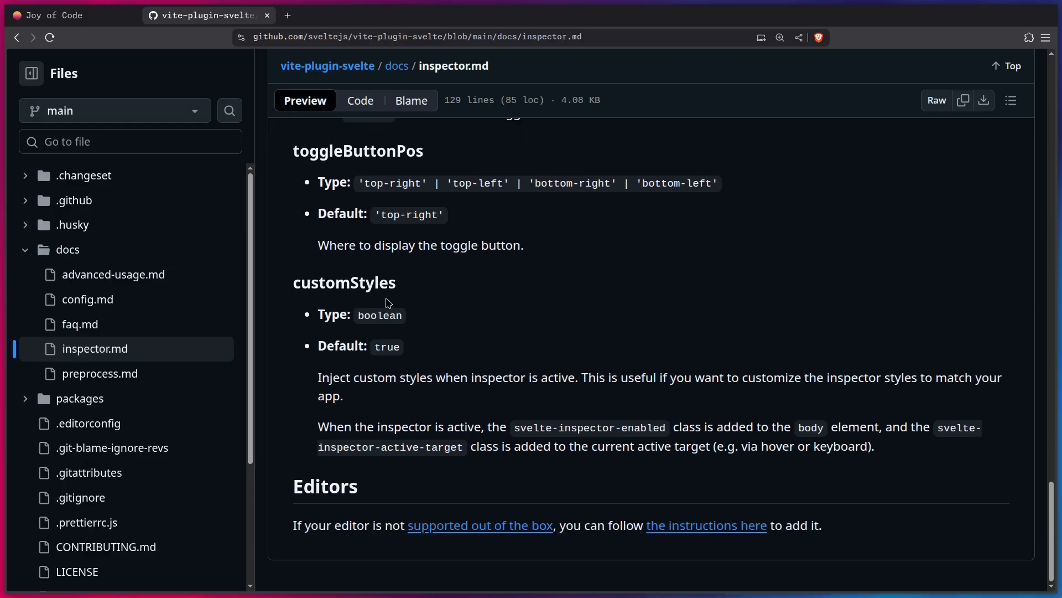
{"action": "mouse_move", "coordinate": [441, 352]}
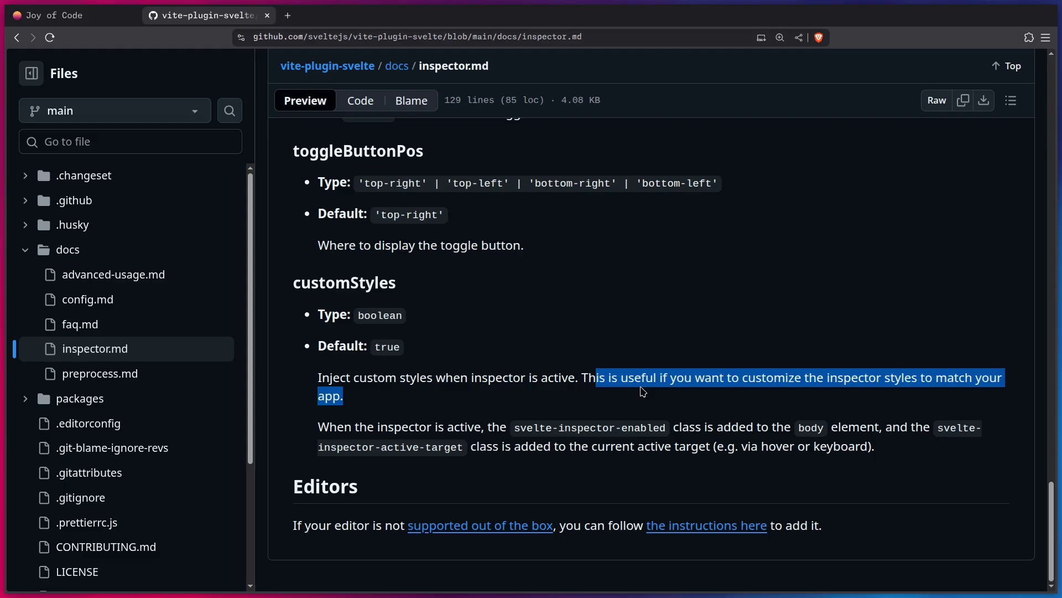
{"action": "left_click", "coordinate": [485, 409]}
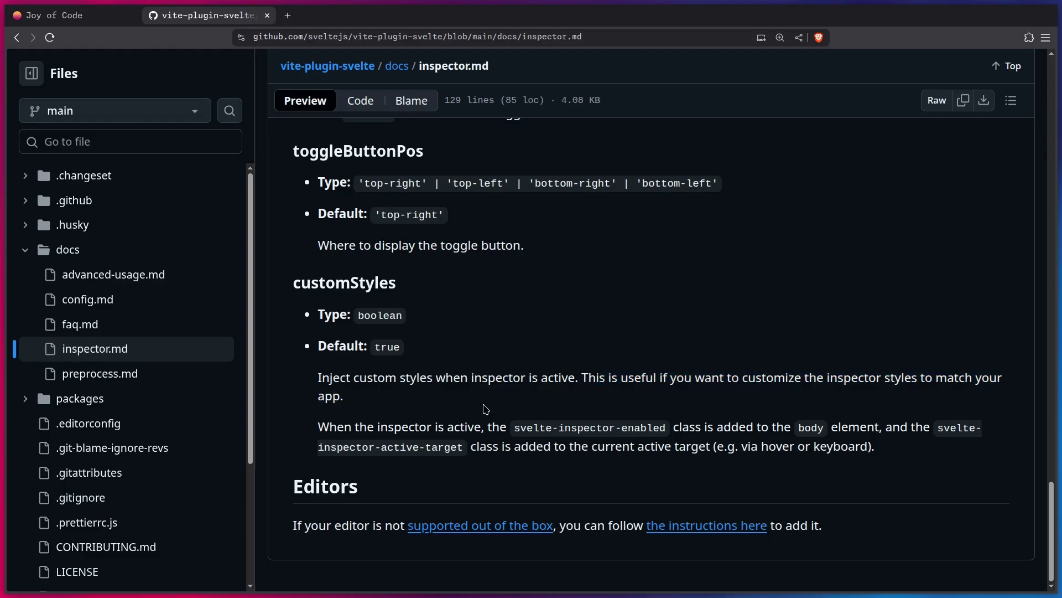
{"action": "mouse_move", "coordinate": [525, 440]}
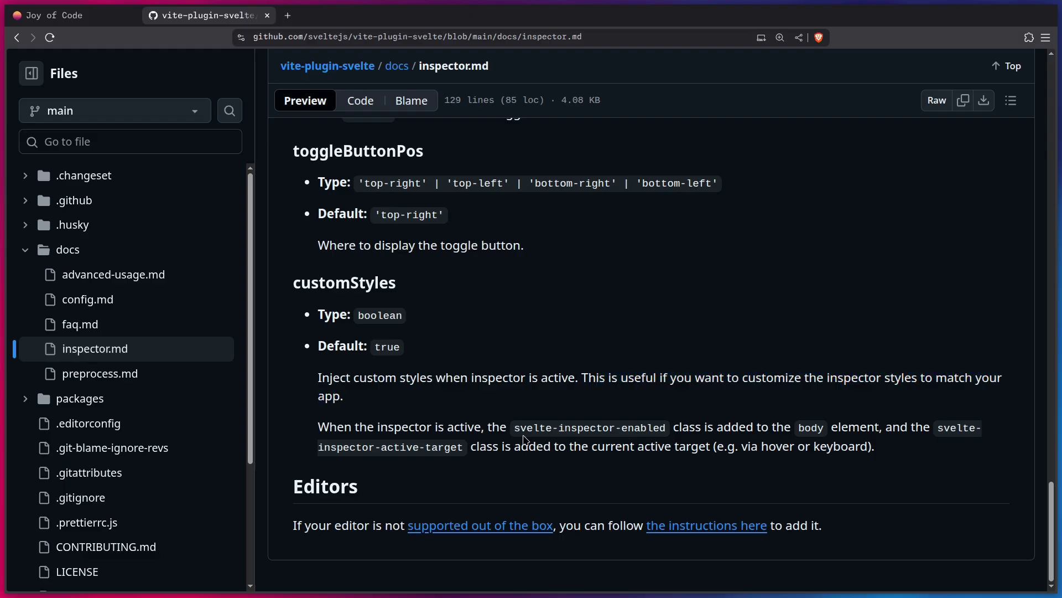
{"action": "double_click", "coordinate": [589, 427]}
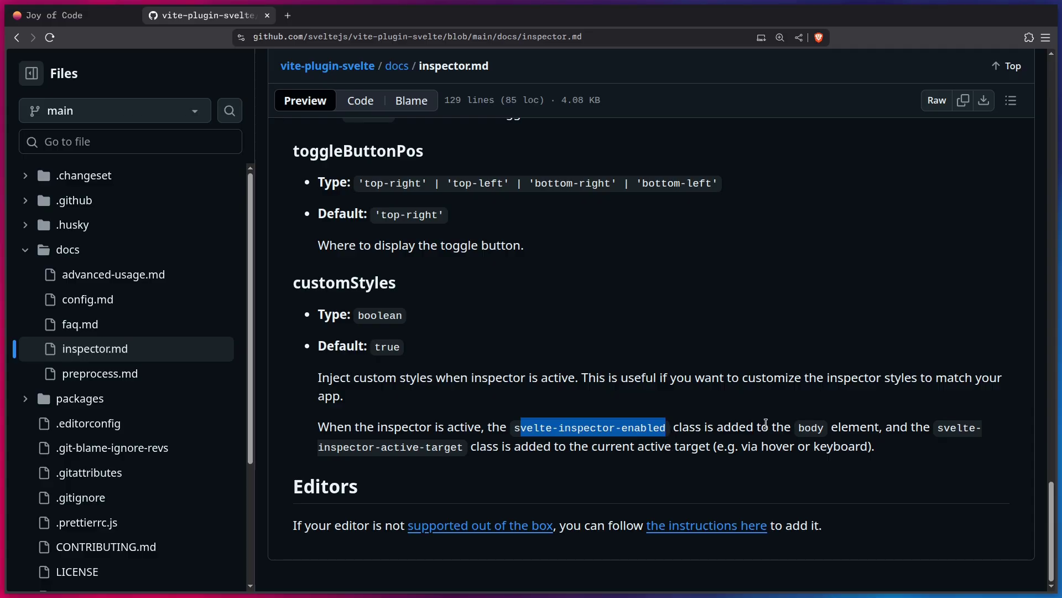
{"action": "mouse_move", "coordinate": [450, 429]}
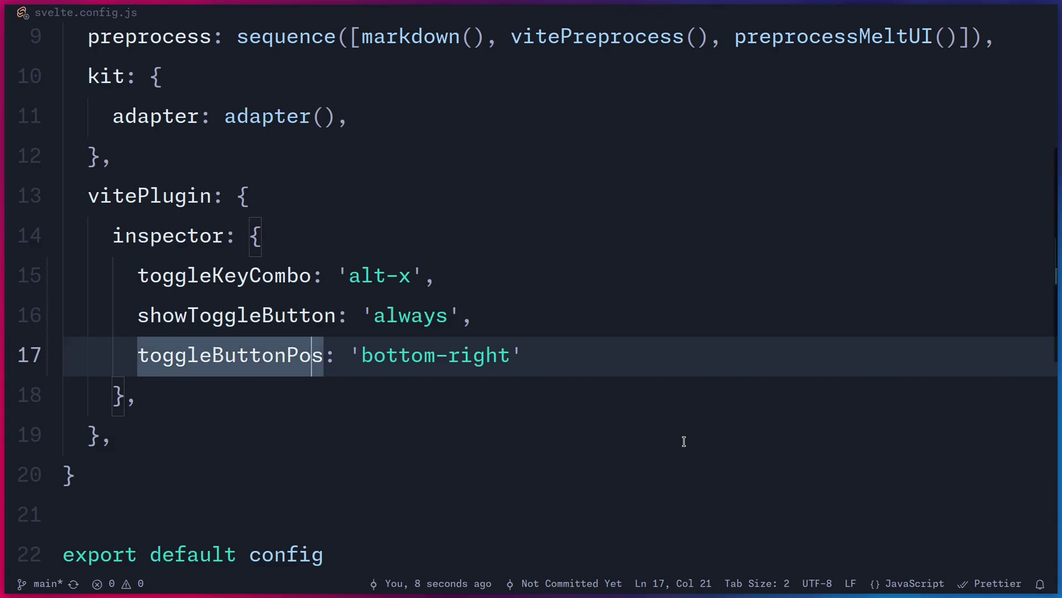
- Add customStyles: true after toggleButtonPos and reload the local site with DevTools open
{"action": "key", "text": "Enter"}
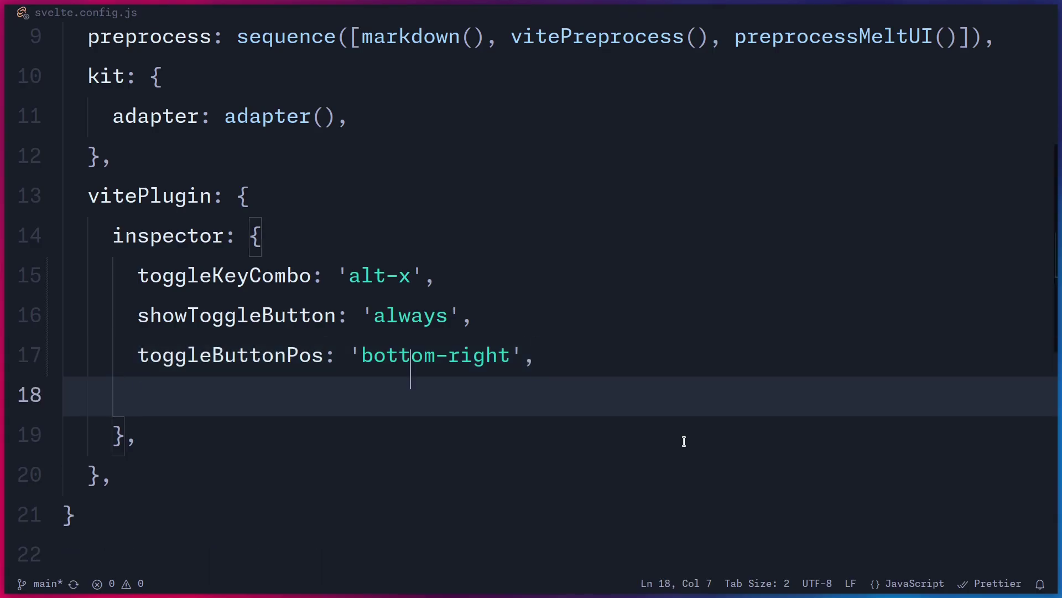
{"action": "type", "text": "customStyles: tru"}
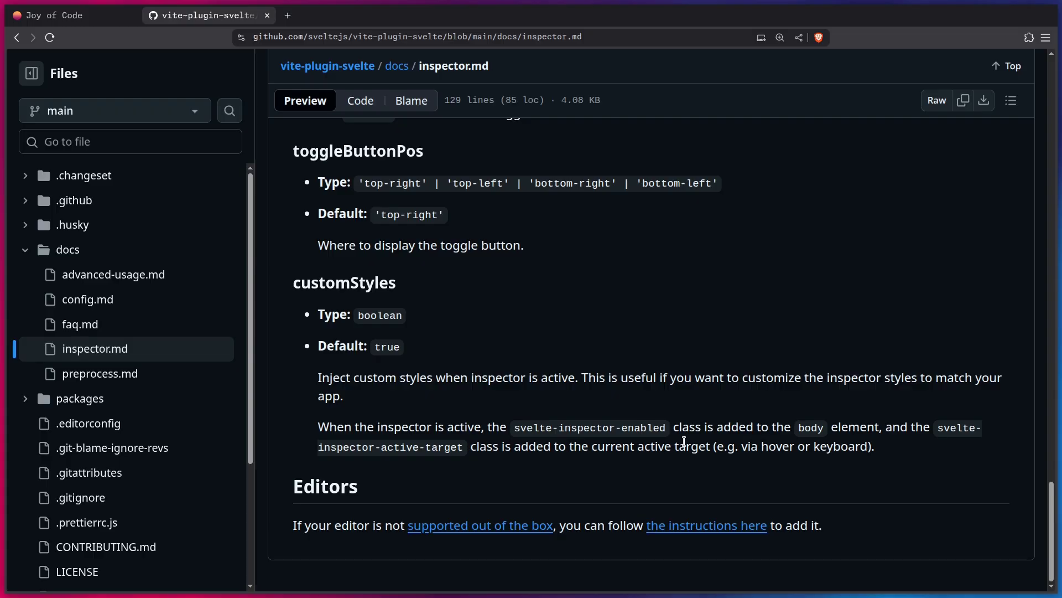
{"action": "left_click", "coordinate": [67, 15]}
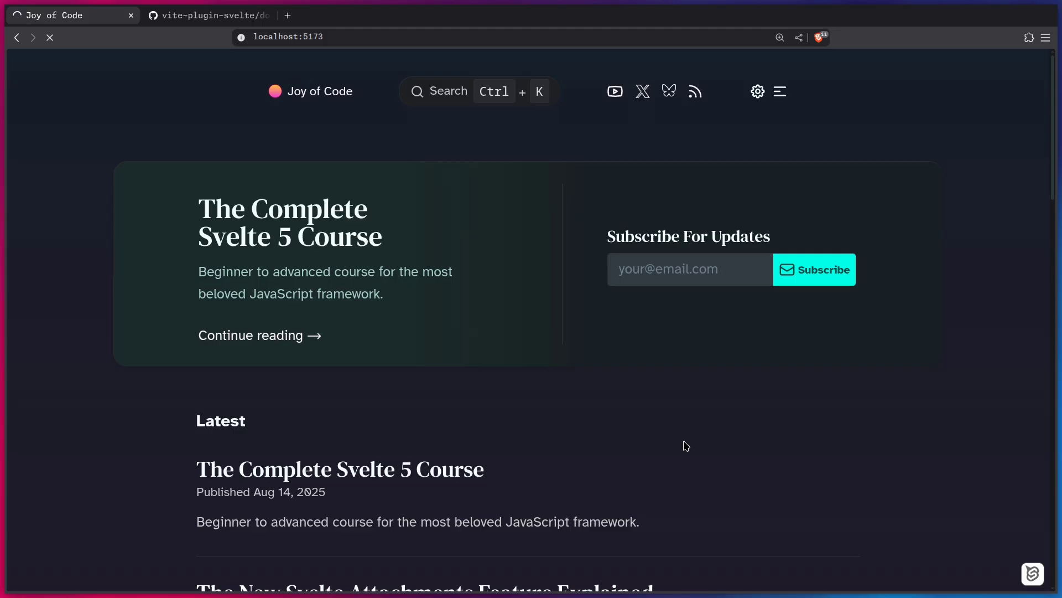
{"action": "key", "text": "F12"}
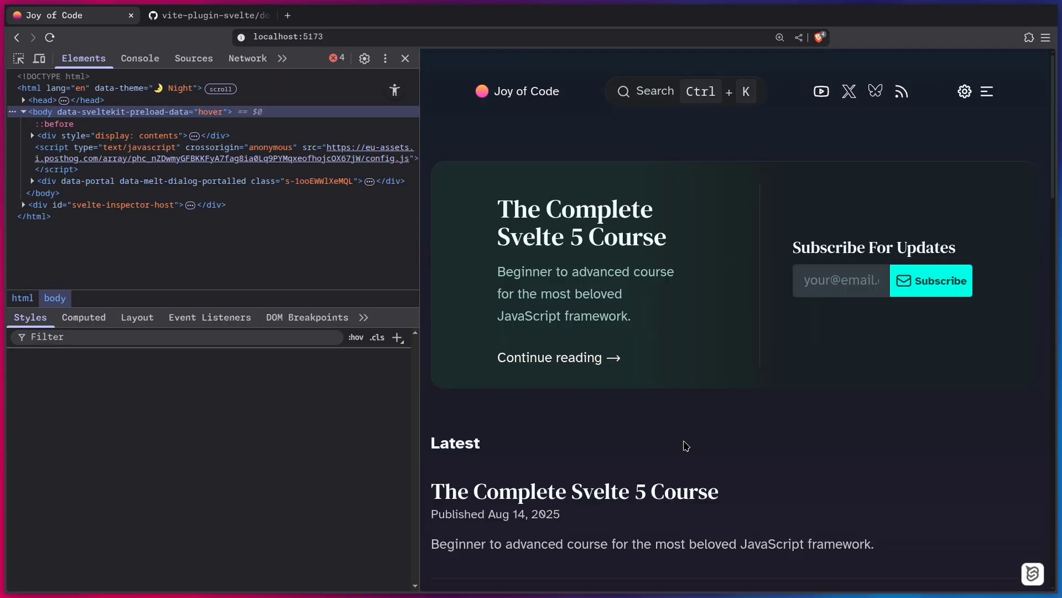
- Check the body element shows svelte-inspector-enabled in the Elements panel, then close DevTools
{"action": "left_click", "coordinate": [54, 298]}
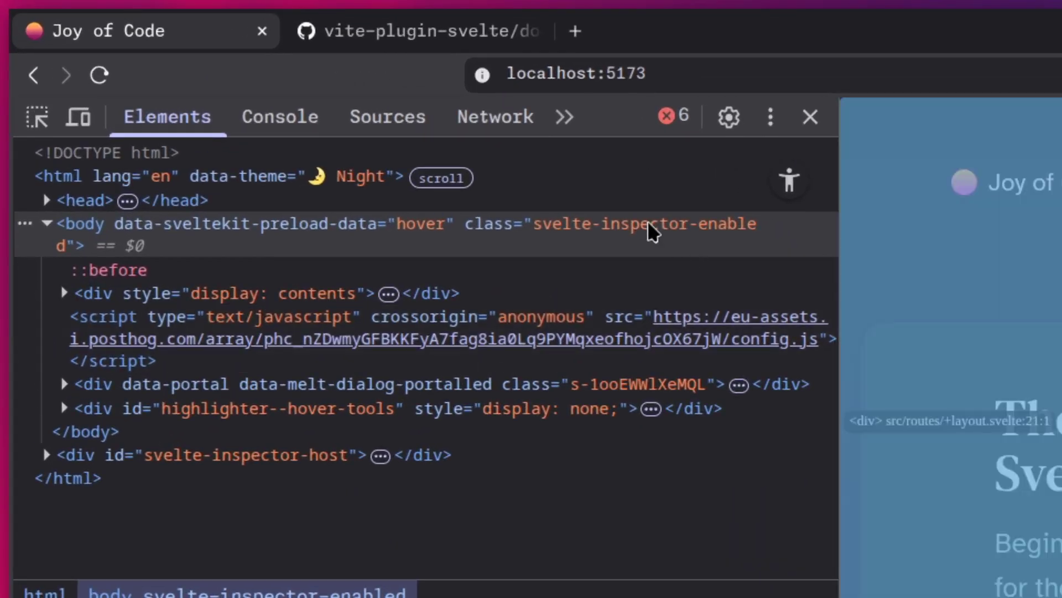
{"action": "mouse_move", "coordinate": [624, 236]}
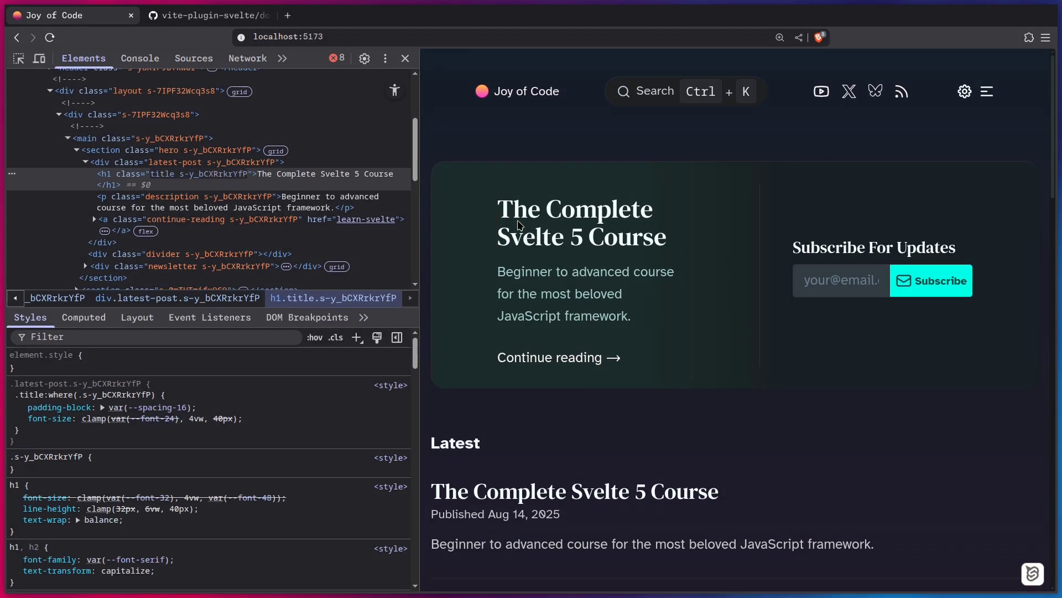
{"action": "left_click", "coordinate": [405, 58]}
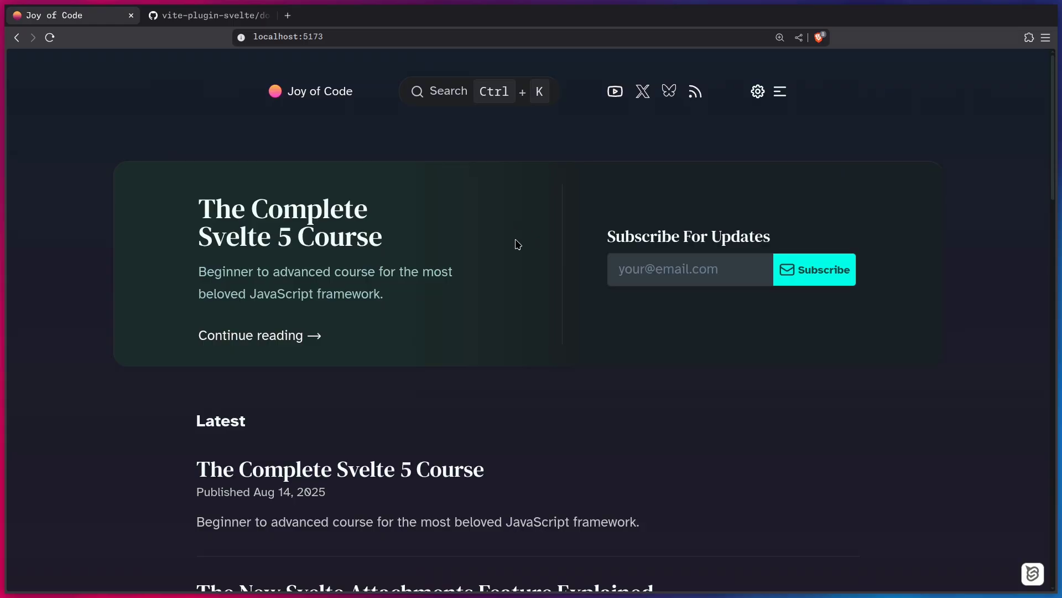